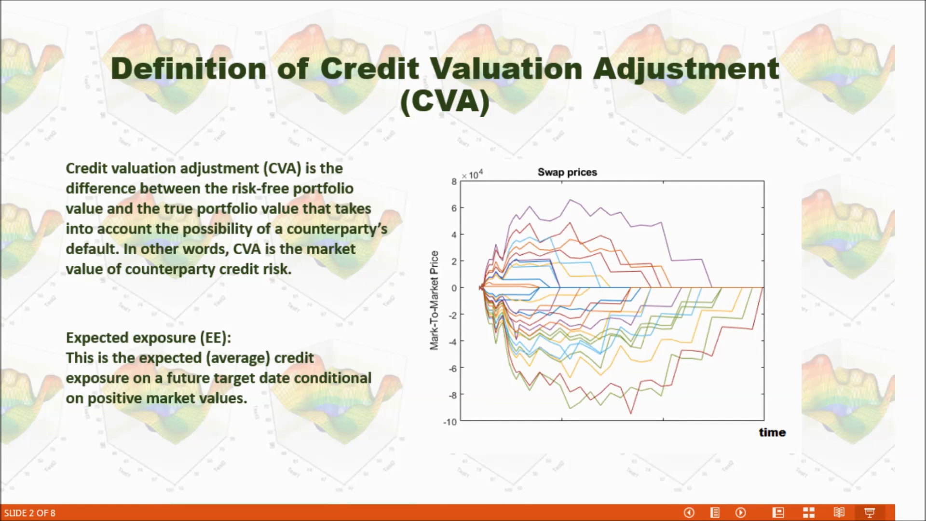
mouse_move(640, 280)
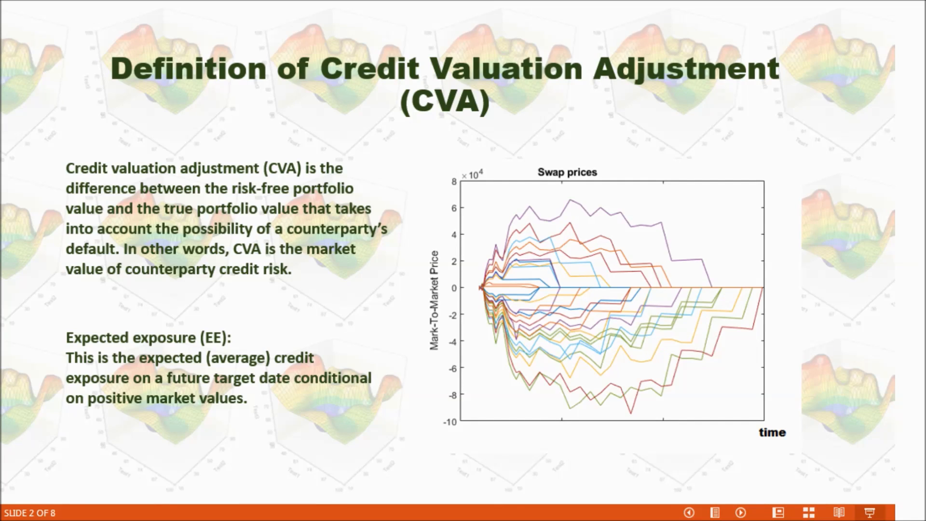
Step: Advance the slideshow from the CVA definition slide to 'CVA Calculation'
key("right")
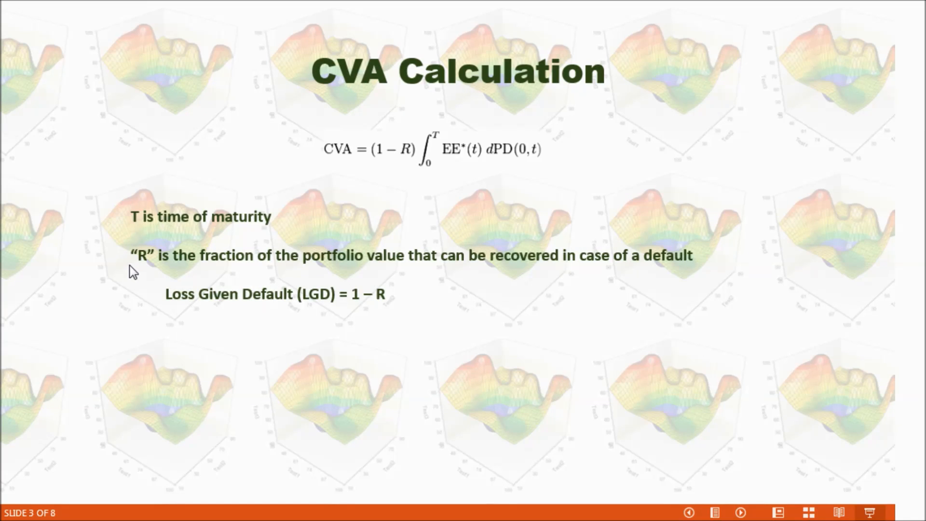
mouse_move(344, 269)
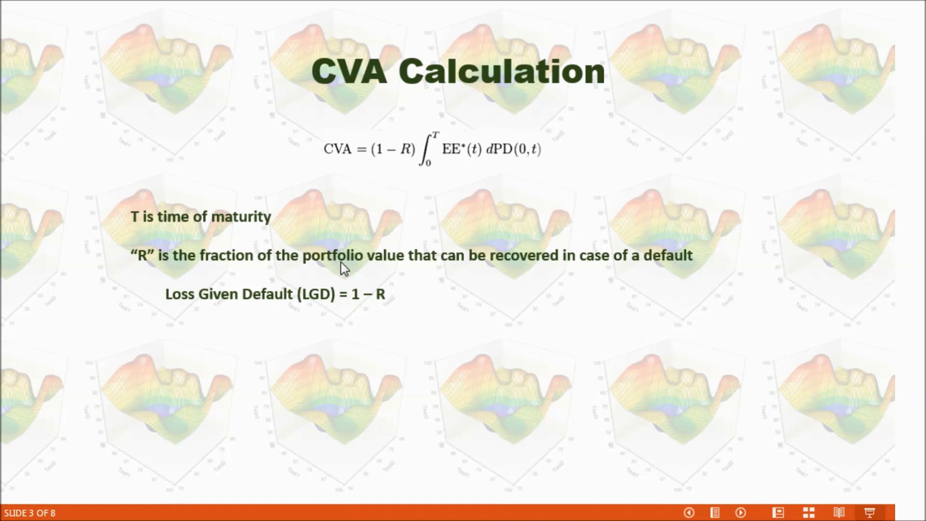
mouse_move(172, 307)
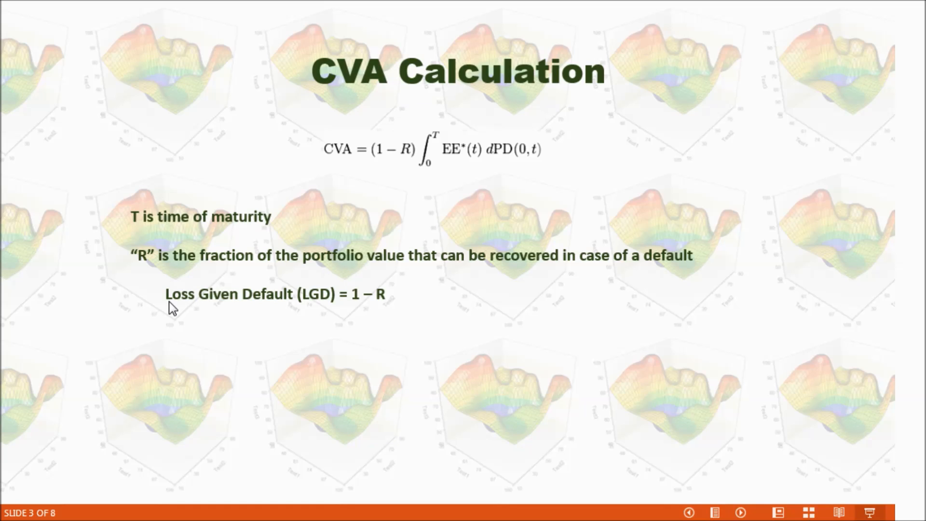
mouse_move(333, 312)
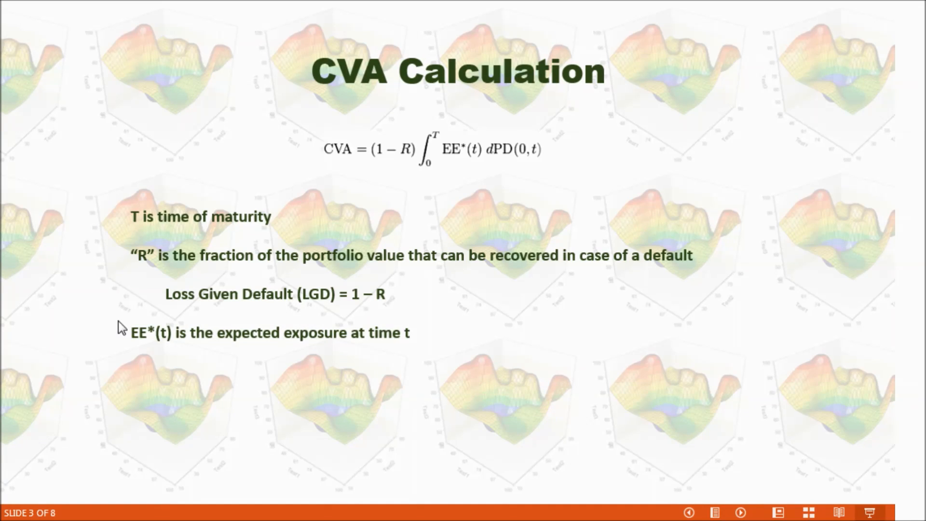
mouse_move(339, 350)
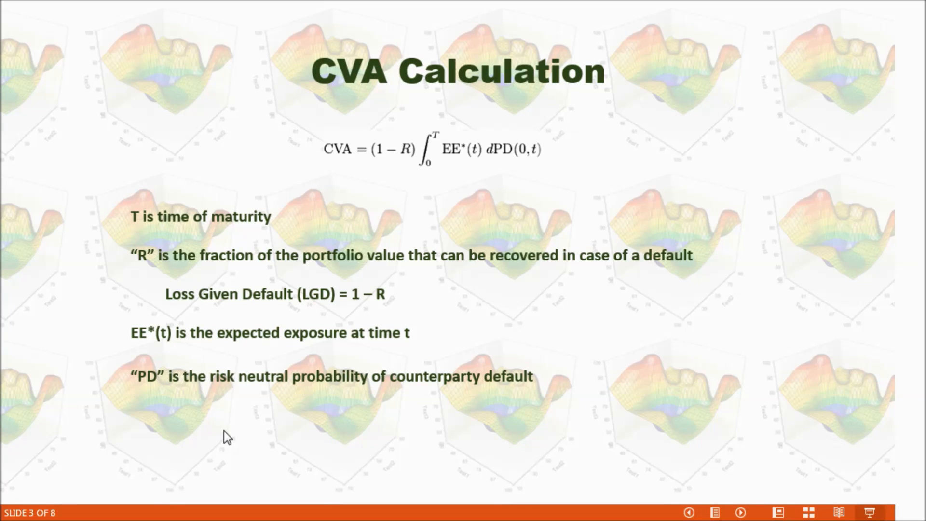
mouse_move(236, 397)
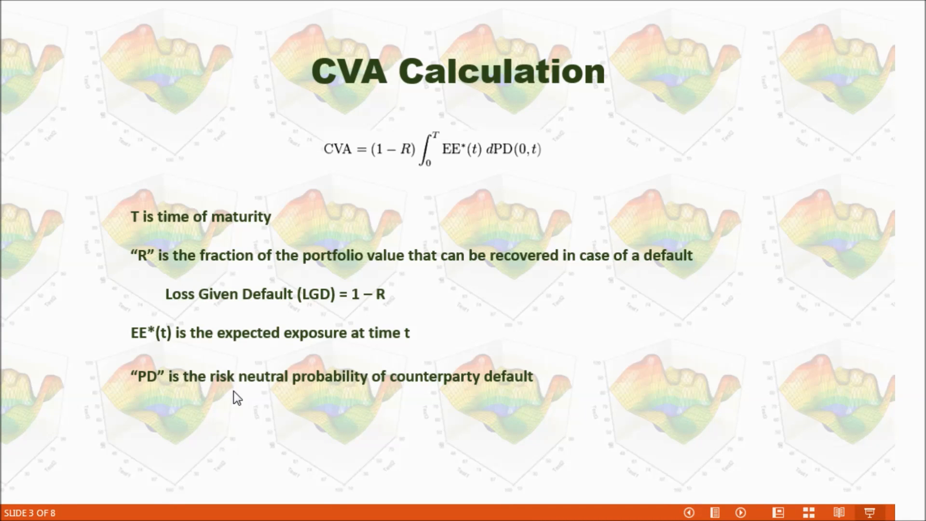
mouse_move(474, 394)
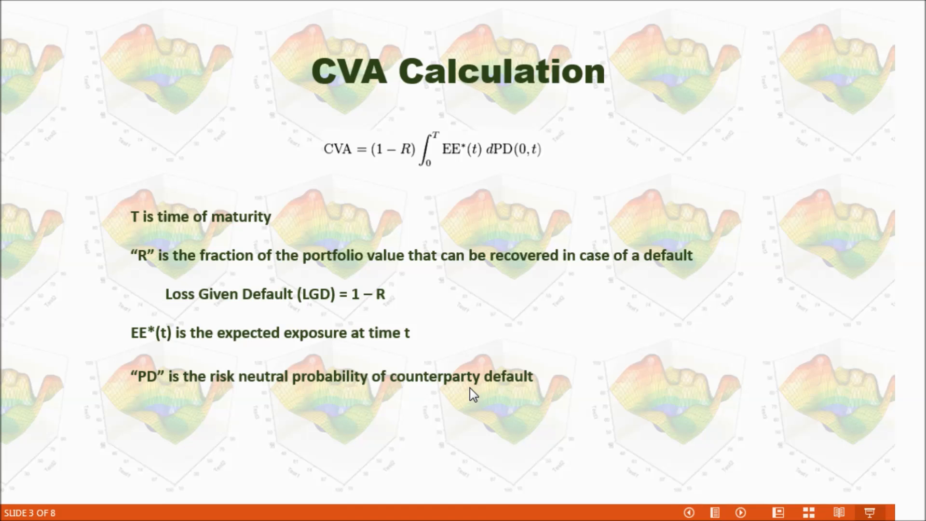
mouse_move(494, 409)
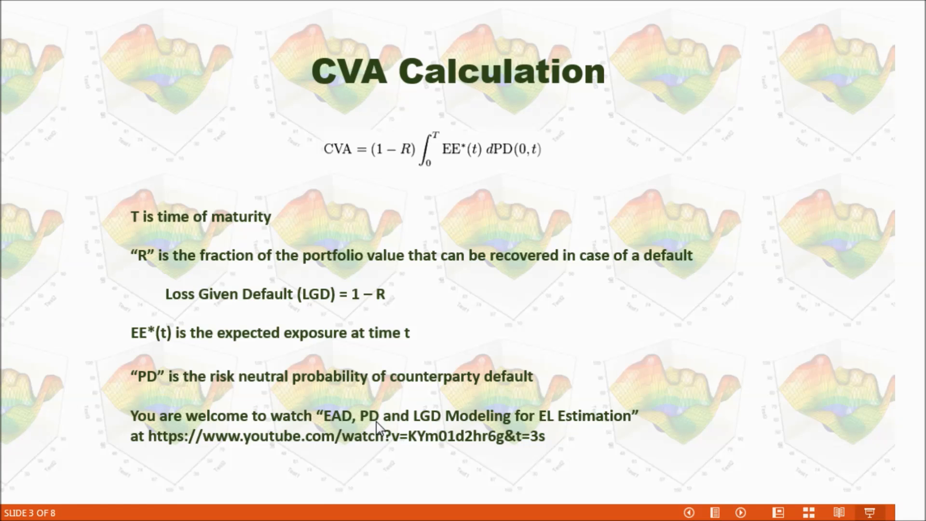
mouse_move(508, 431)
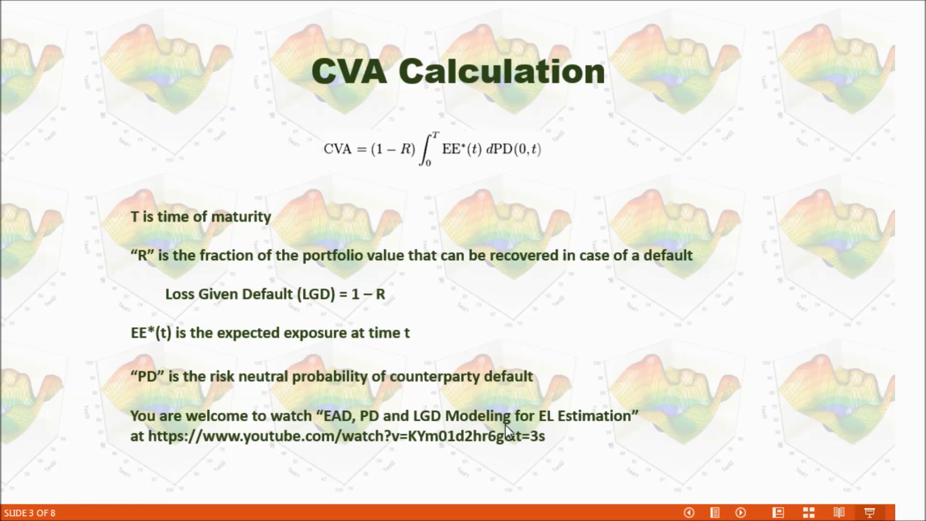
mouse_move(565, 431)
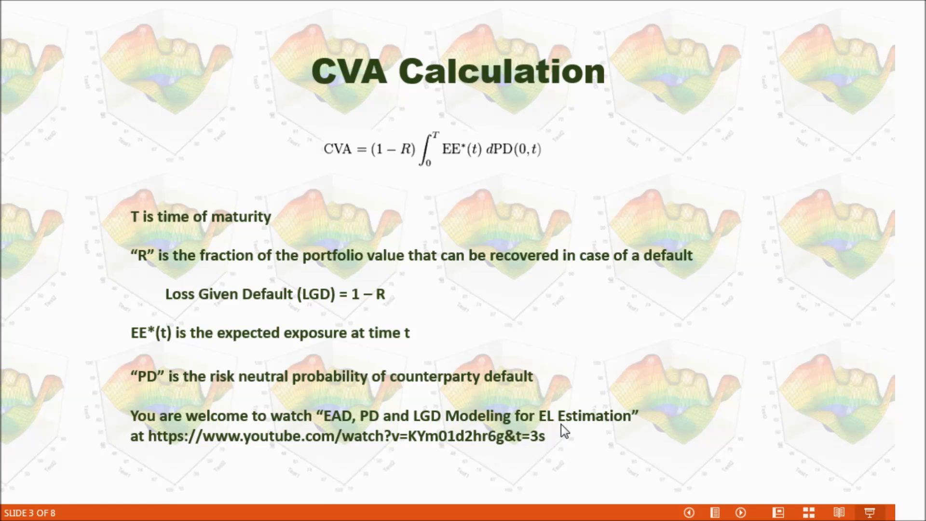
mouse_move(614, 448)
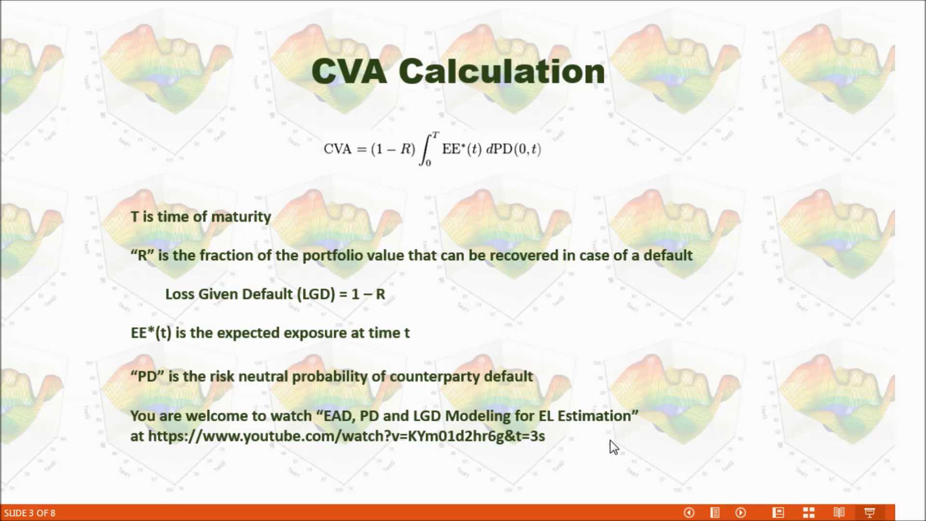
mouse_move(598, 331)
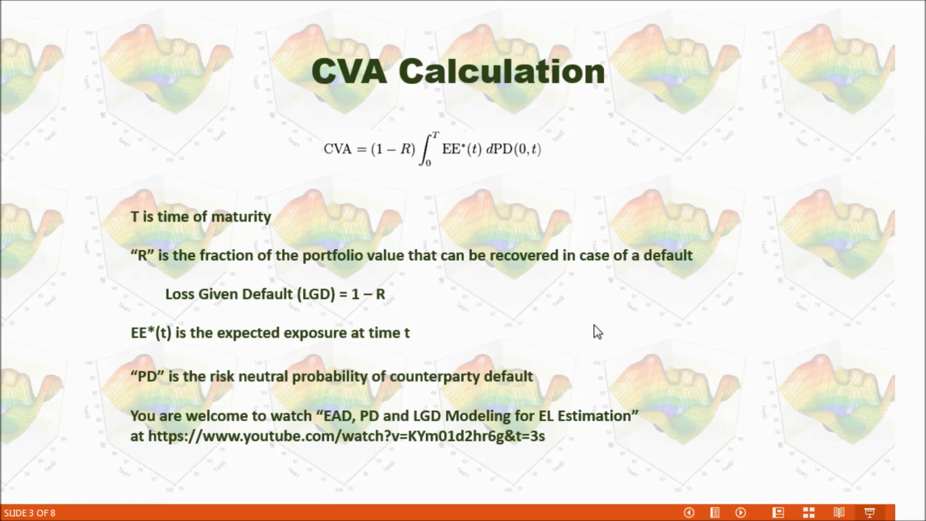
Step: Advance the slideshow to slide 4, 'Implementation and Assumptions'
key("Right")
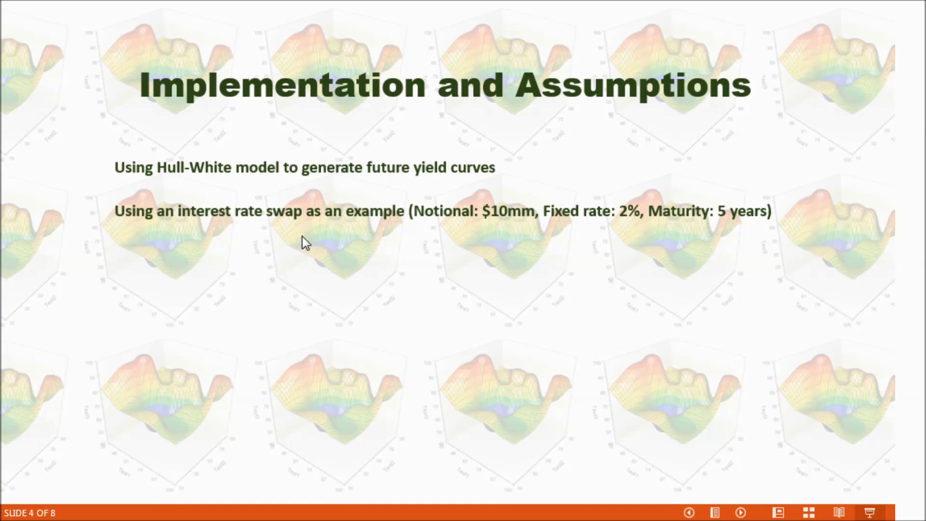
mouse_move(401, 237)
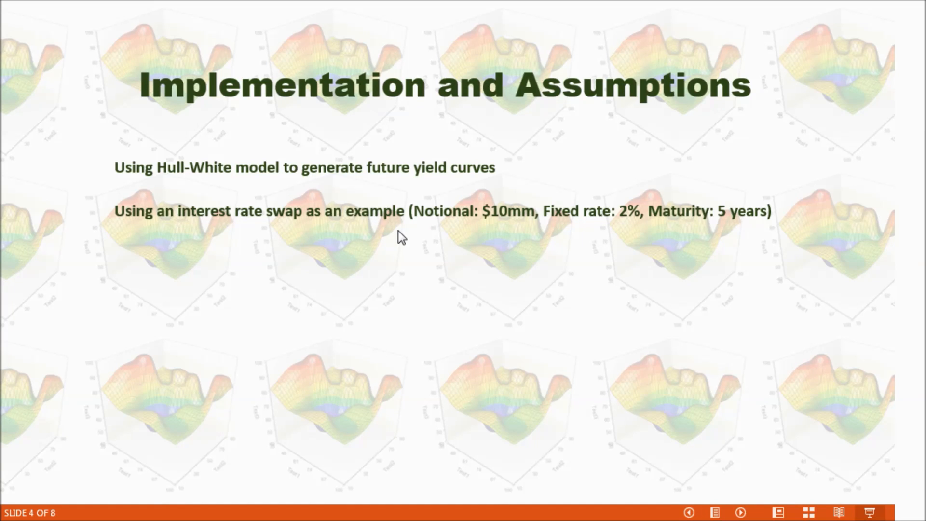
mouse_move(414, 238)
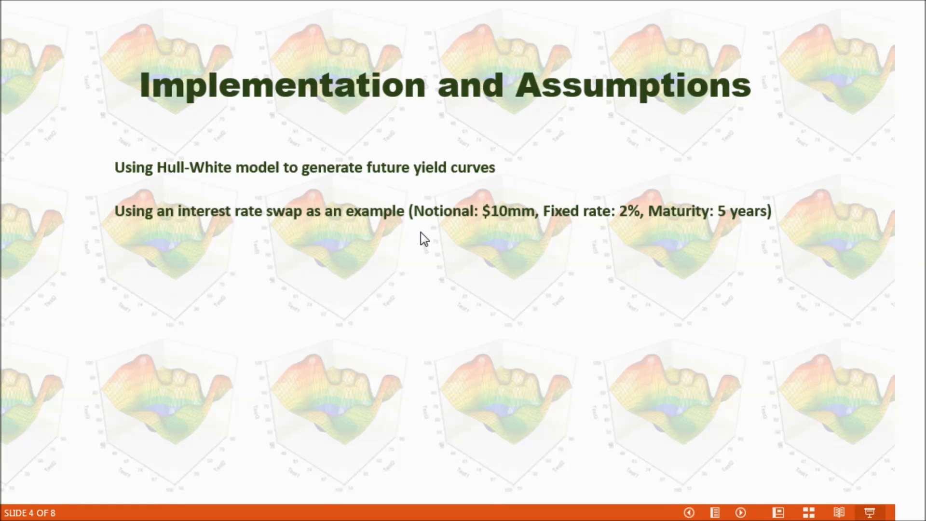
mouse_move(484, 241)
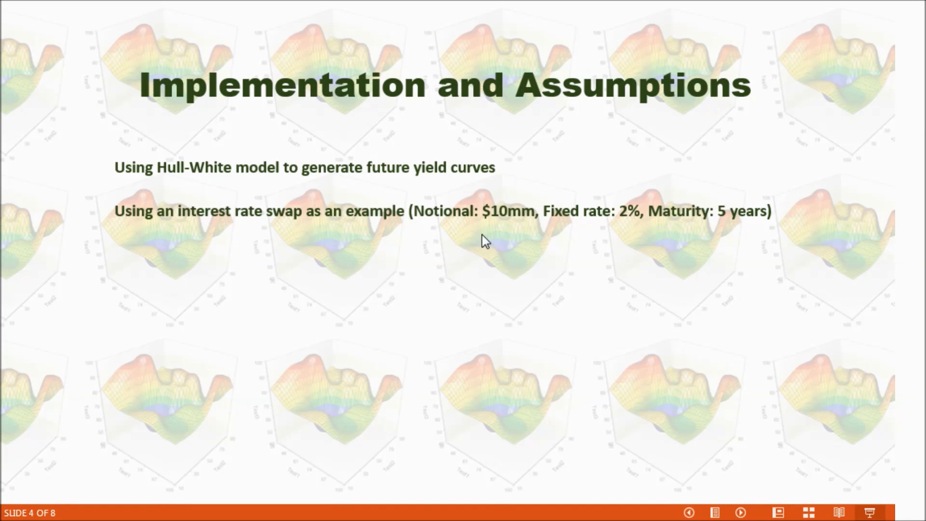
mouse_move(557, 238)
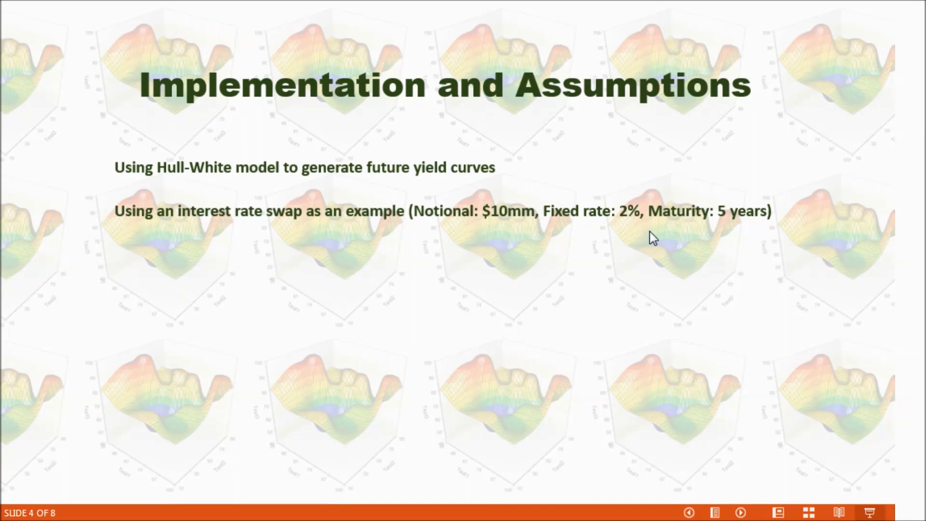
mouse_move(725, 237)
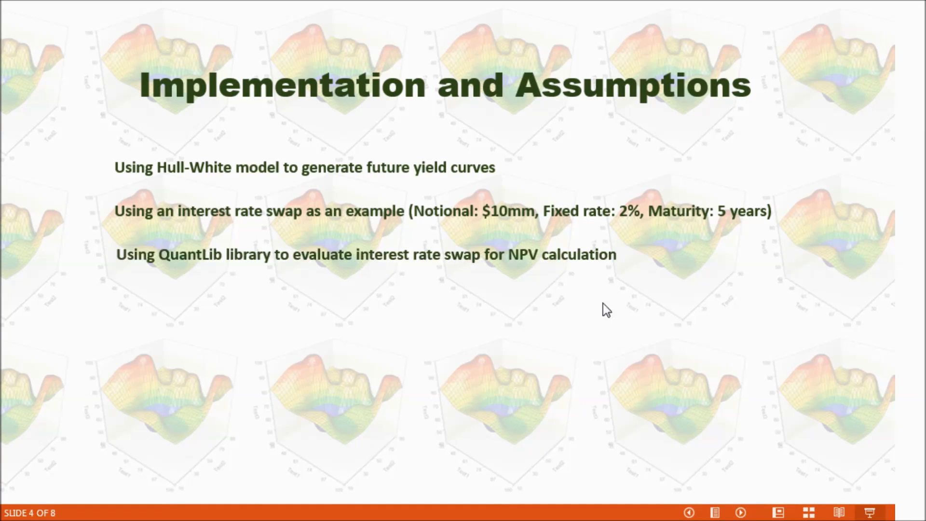
mouse_move(165, 304)
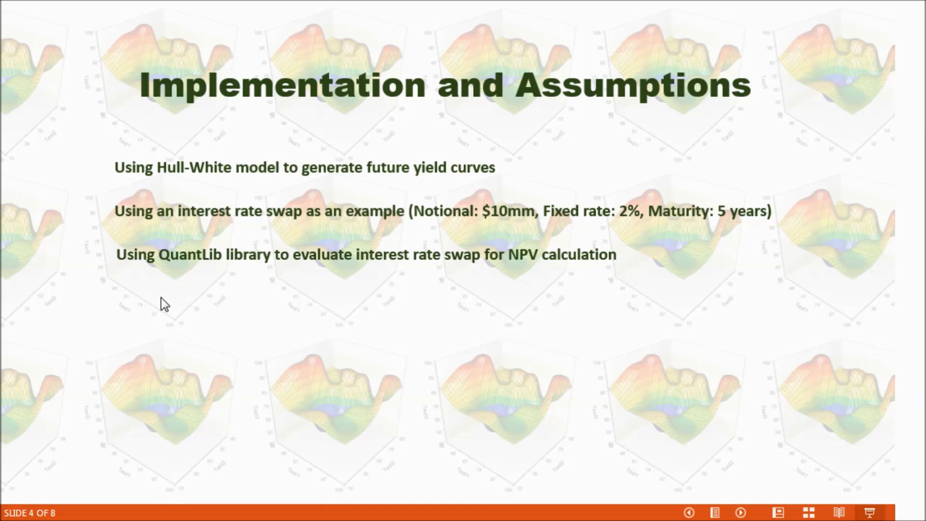
mouse_move(219, 280)
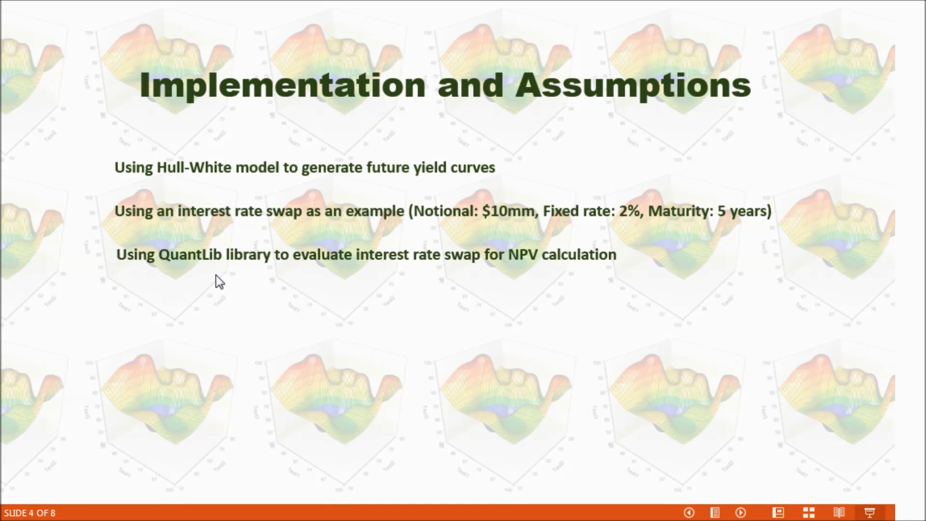
mouse_move(300, 266)
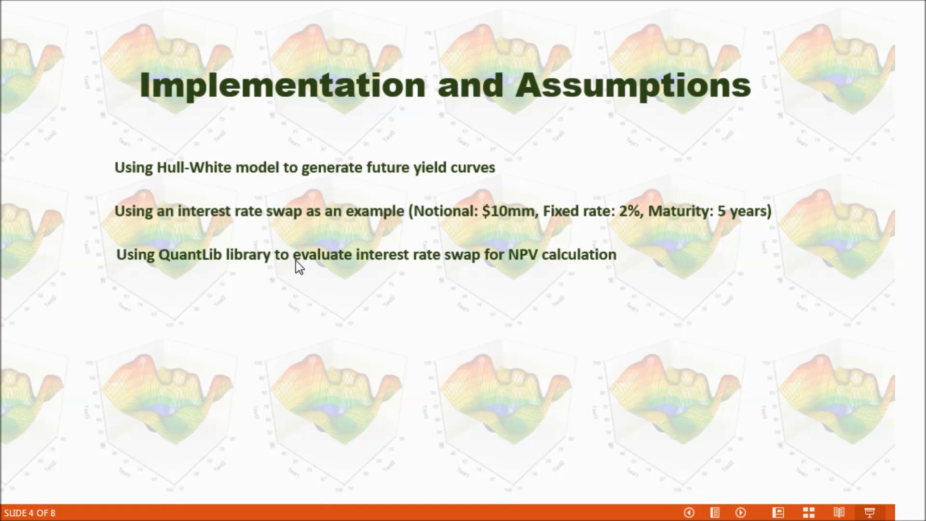
mouse_move(515, 279)
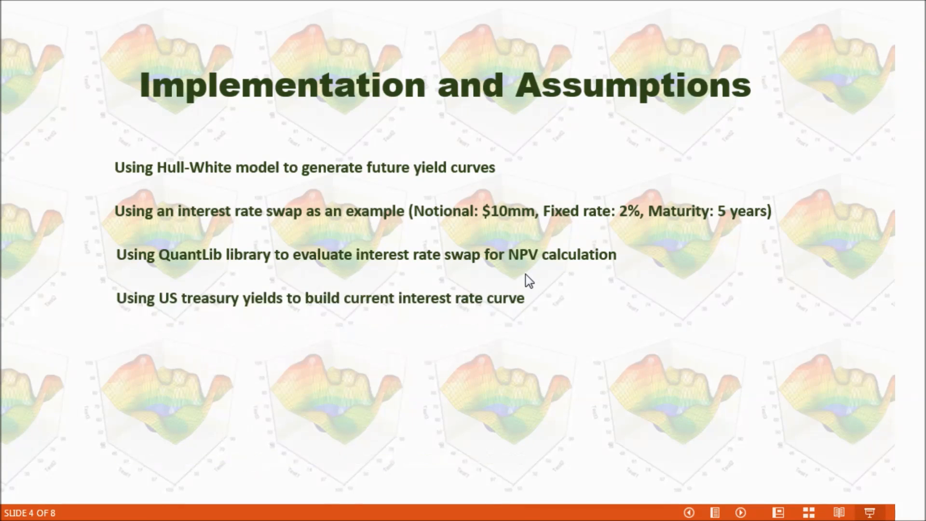
mouse_move(159, 337)
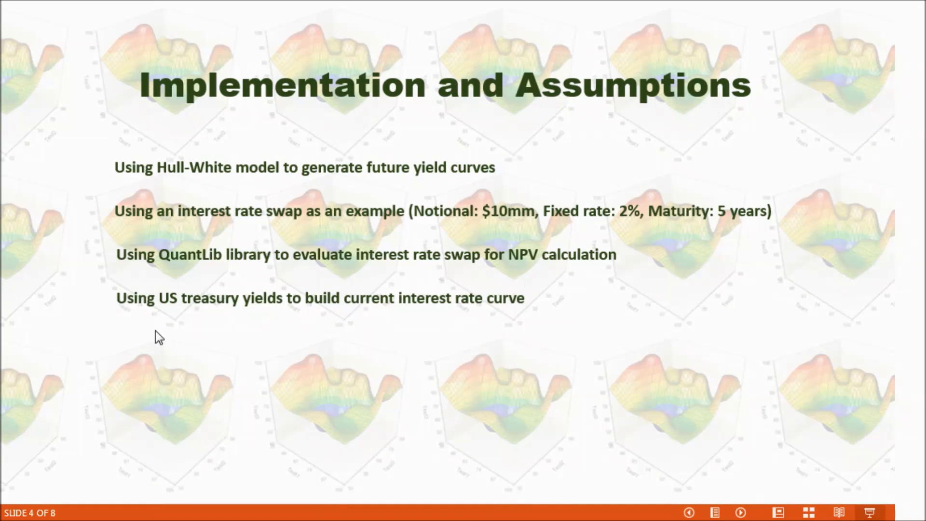
mouse_move(183, 324)
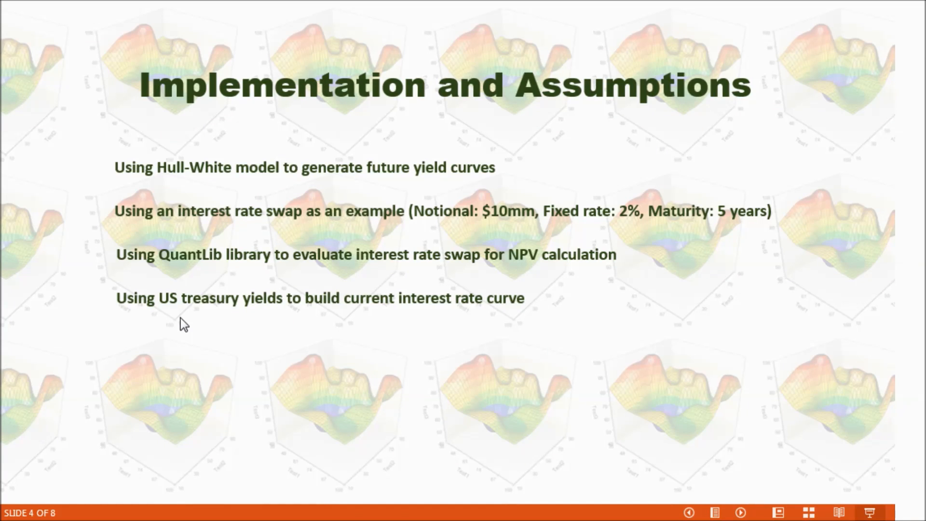
mouse_move(282, 327)
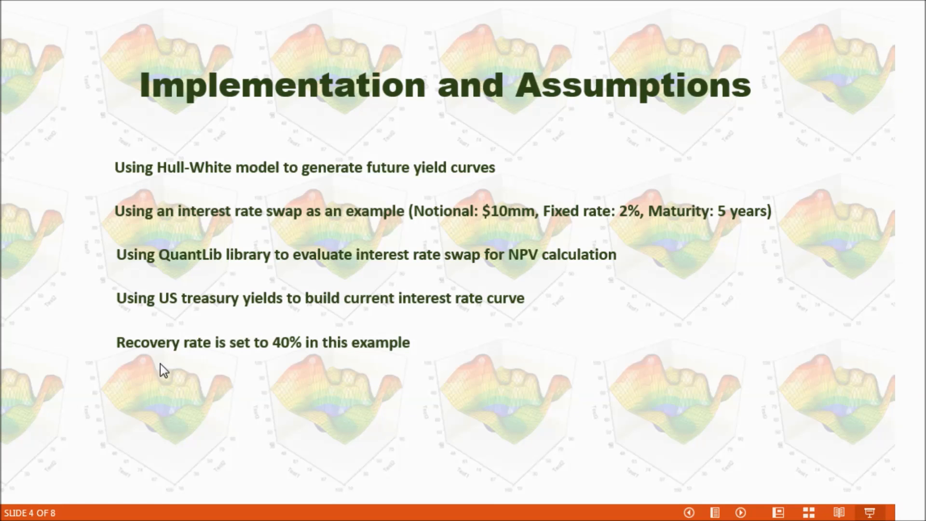
mouse_move(288, 364)
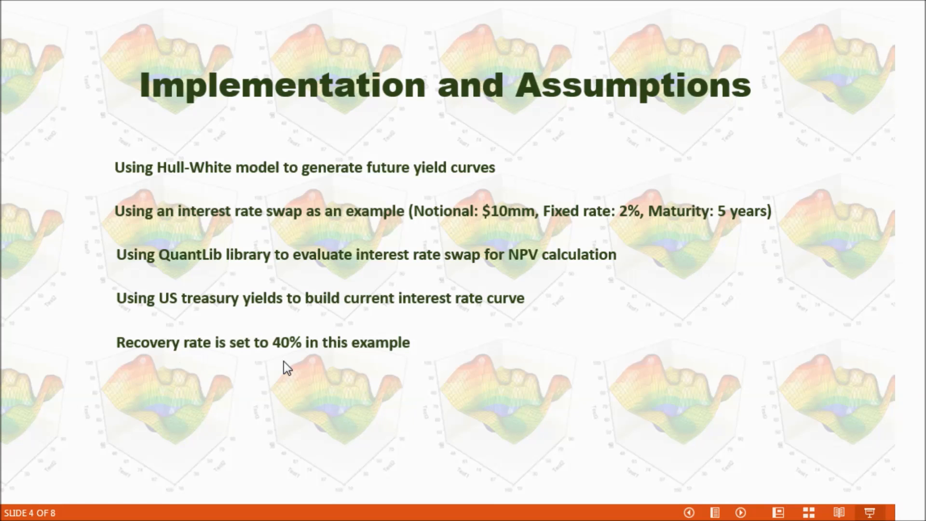
mouse_move(329, 361)
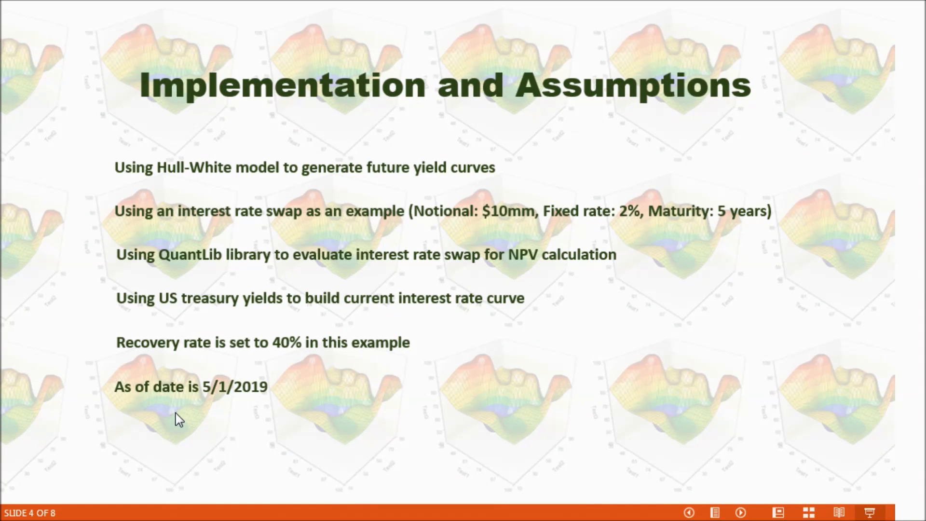
mouse_move(201, 420)
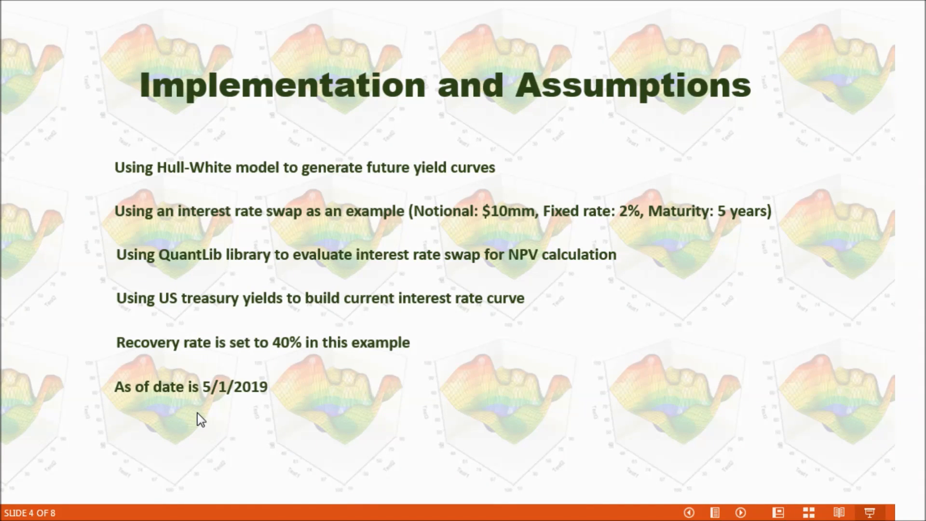
mouse_move(316, 407)
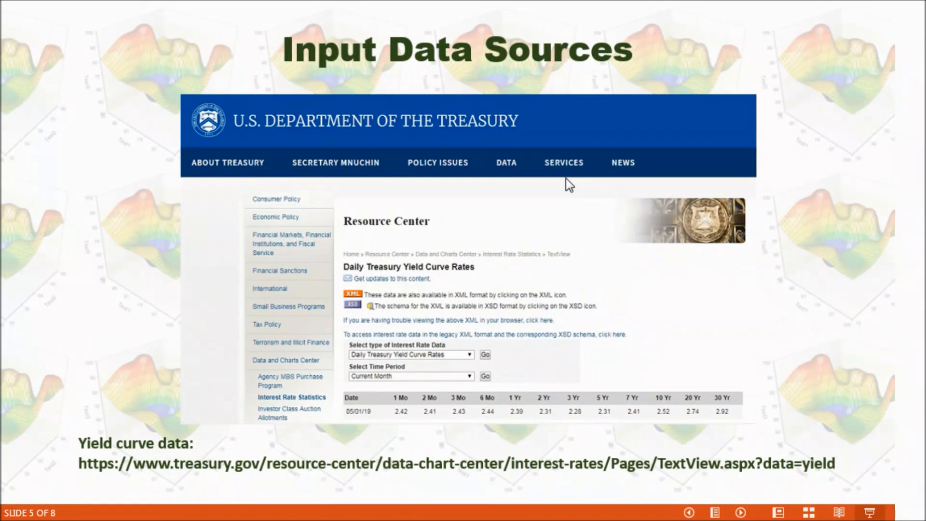
mouse_move(548, 232)
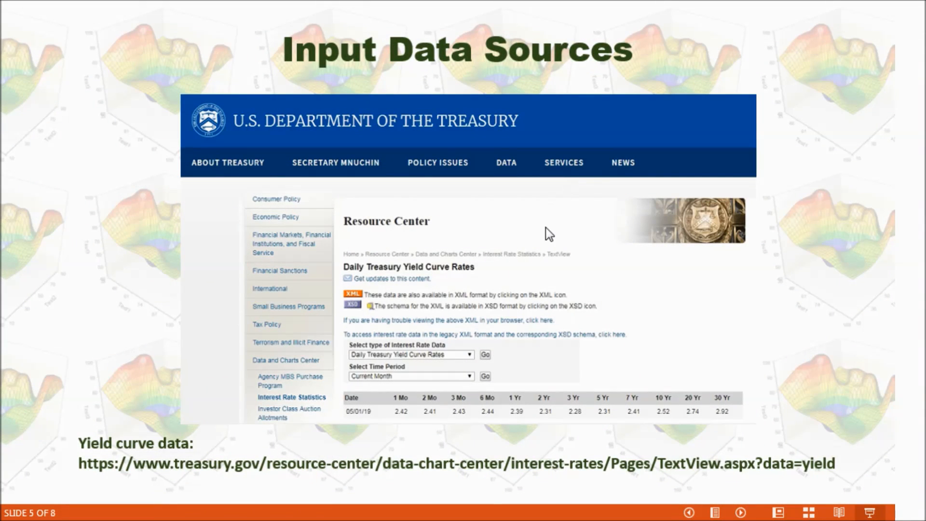
mouse_move(237, 165)
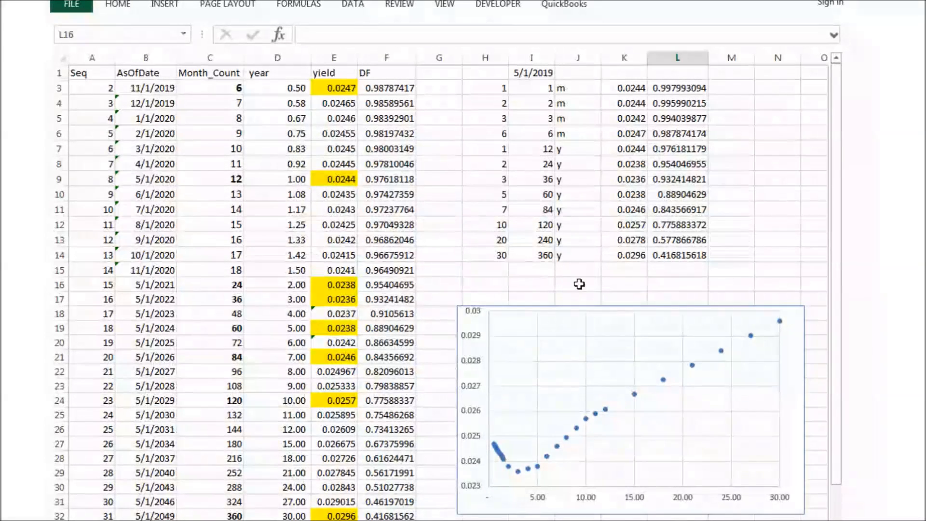
left_click(677, 283)
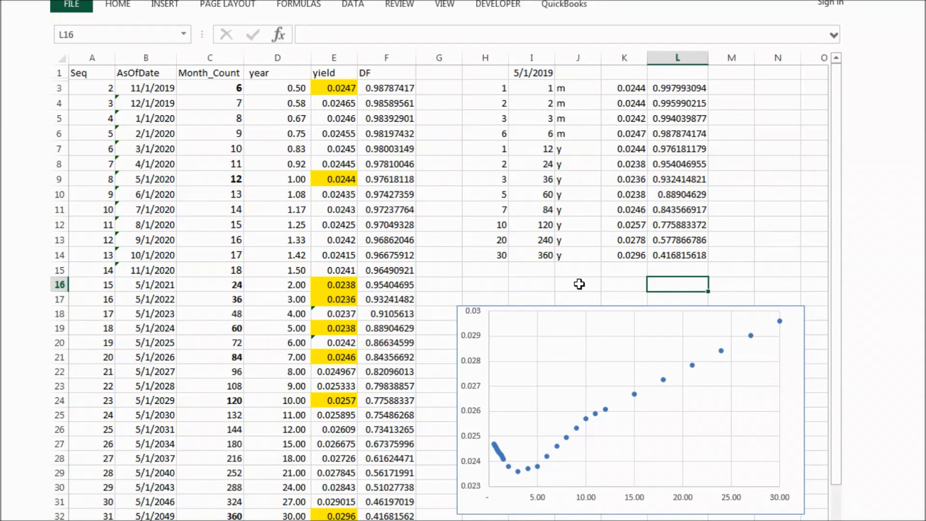
mouse_move(627, 88)
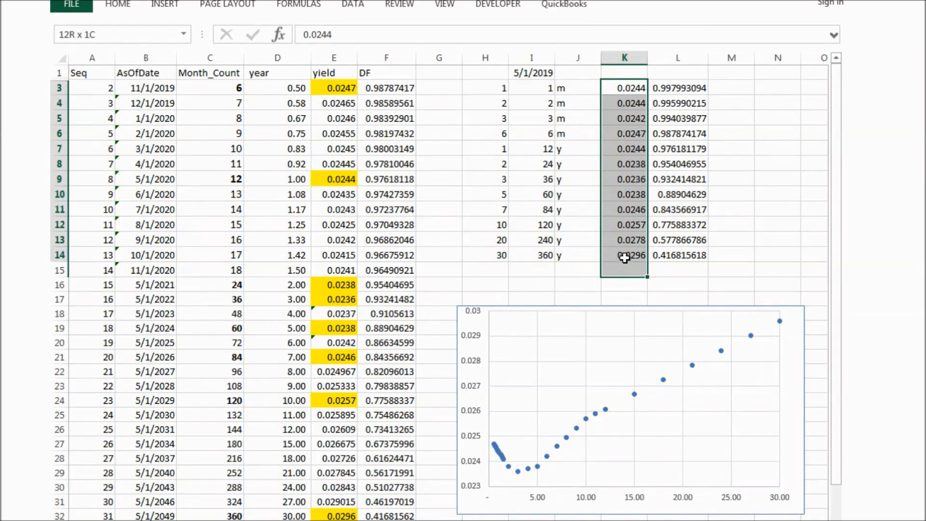
left_click(624, 88)
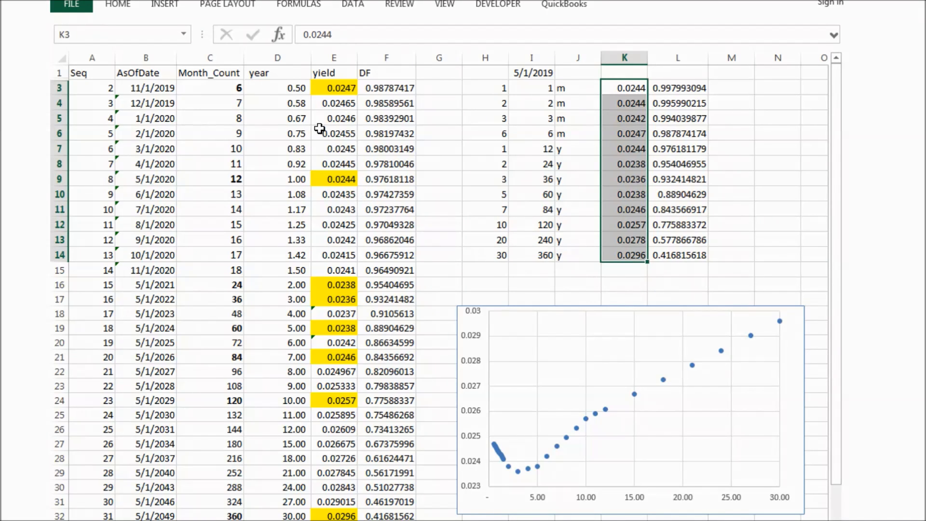
left_click(334, 102)
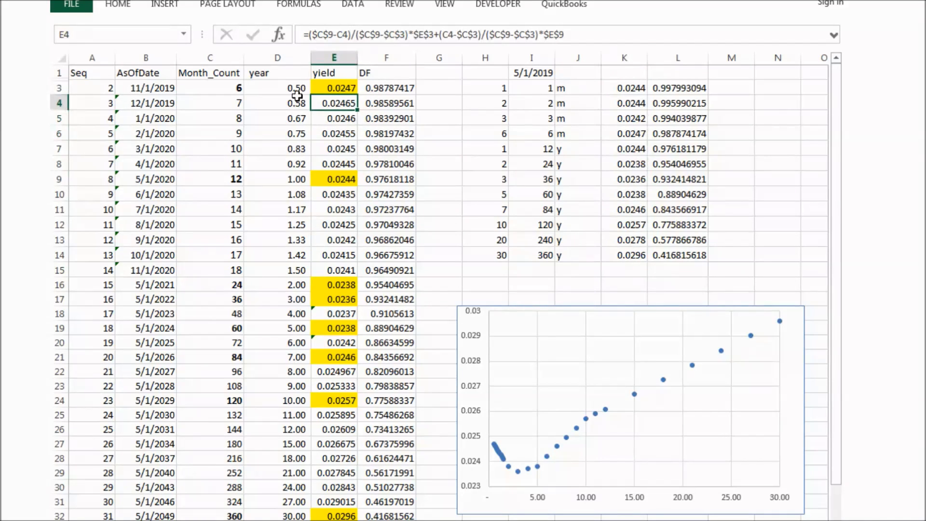
mouse_move(251, 372)
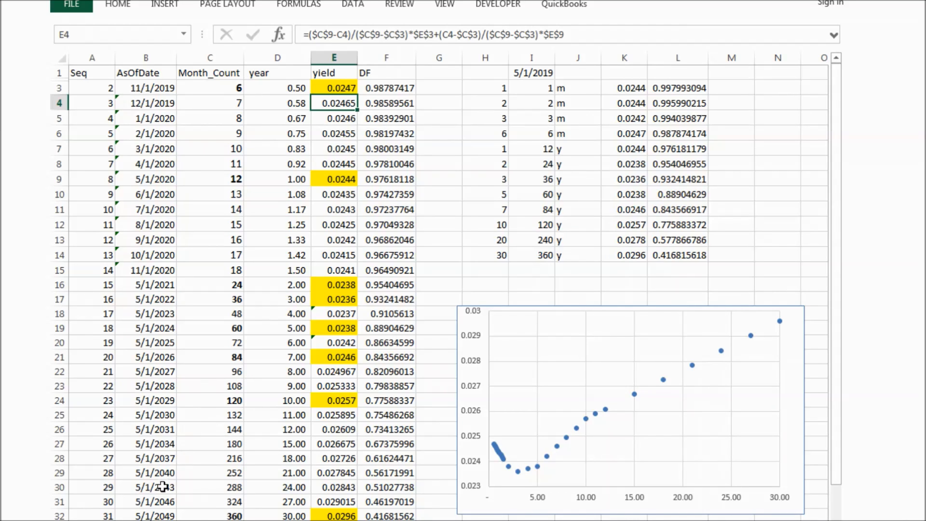
mouse_move(344, 502)
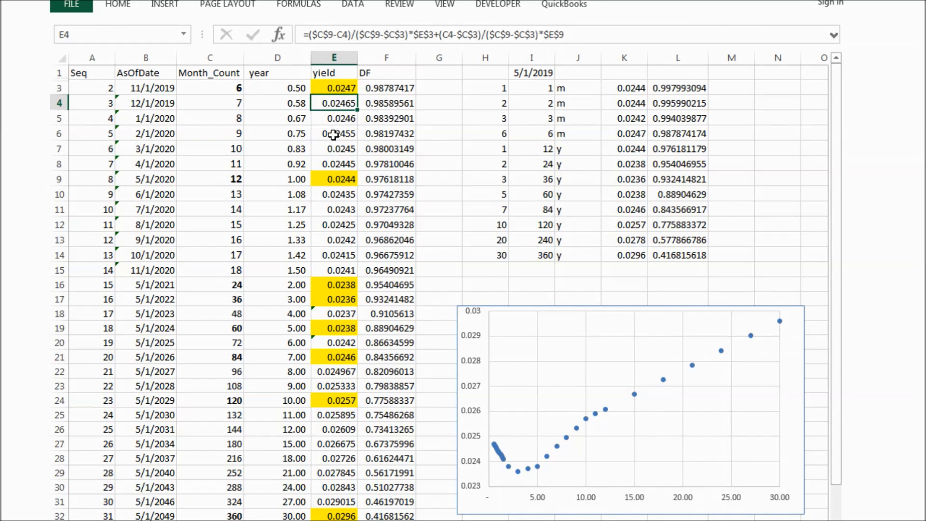
left_click(334, 133)
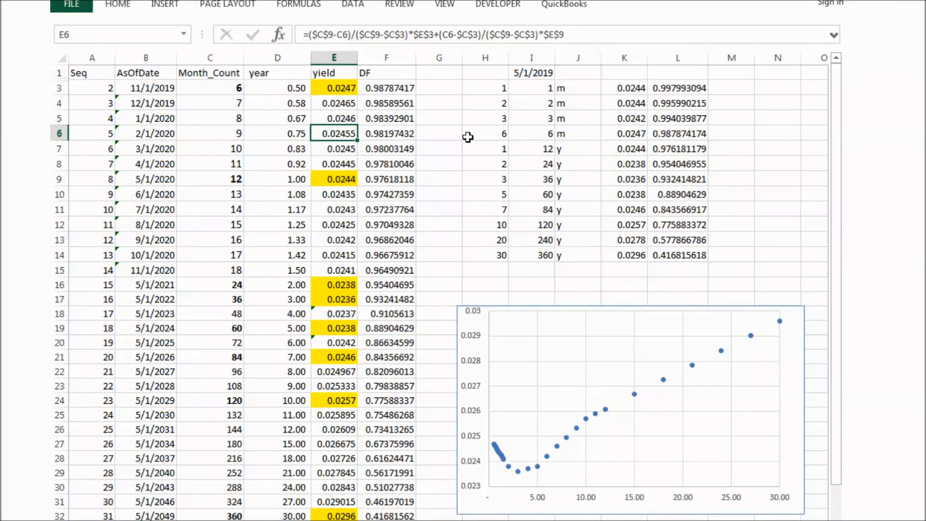
mouse_move(522, 420)
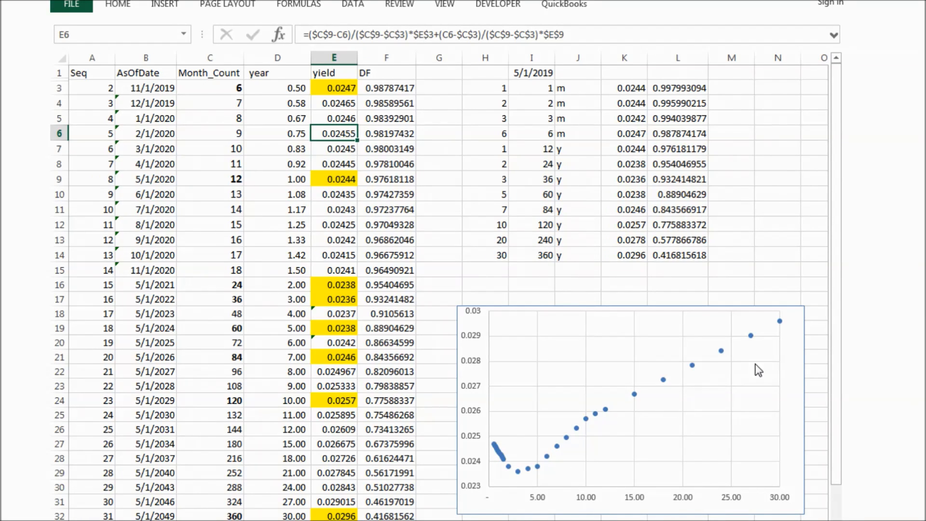
mouse_move(786, 324)
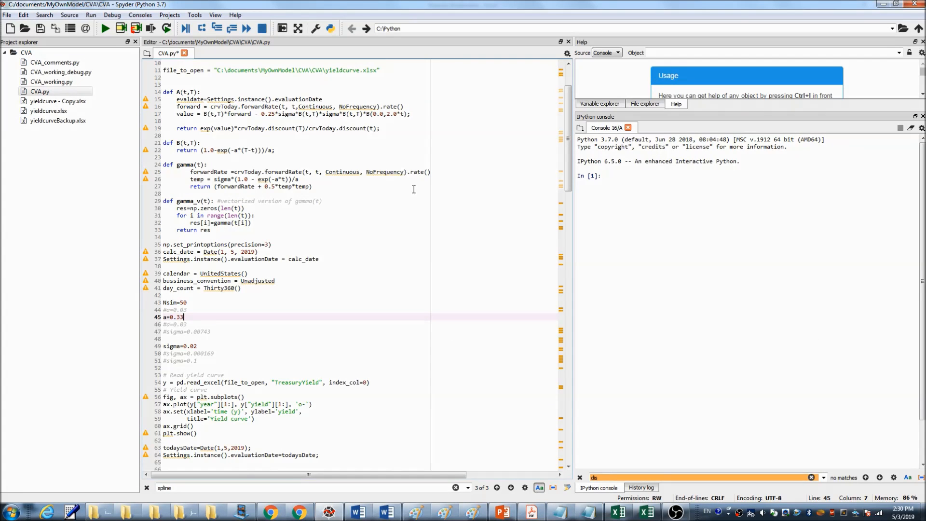
scroll("down", 3)
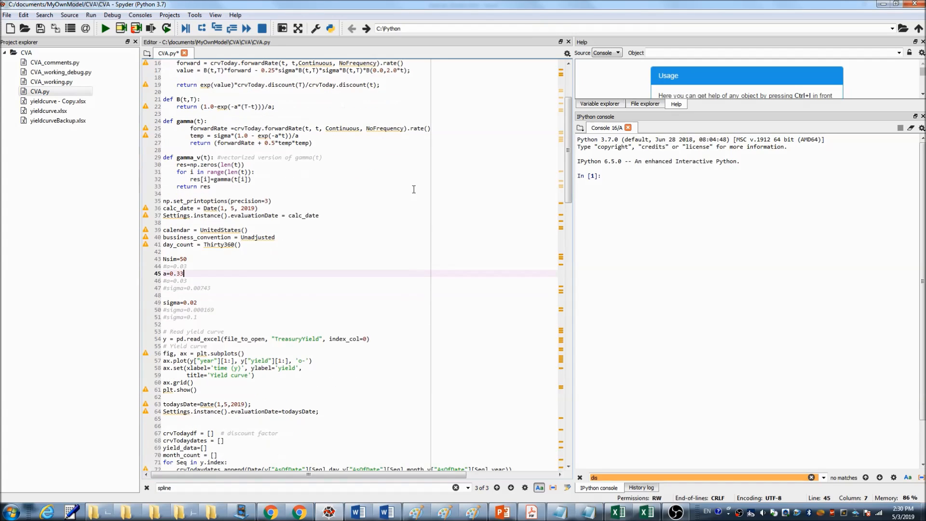
scroll("down", 3)
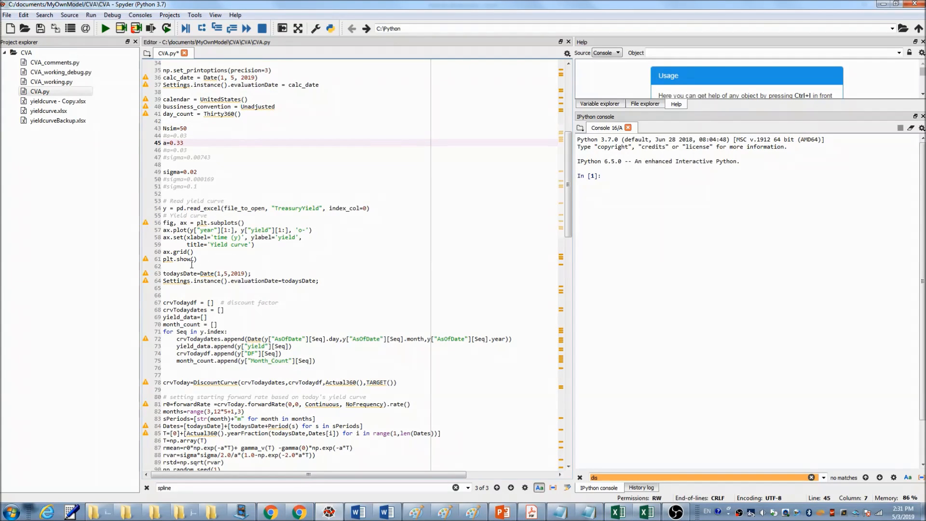
scroll("down", 3)
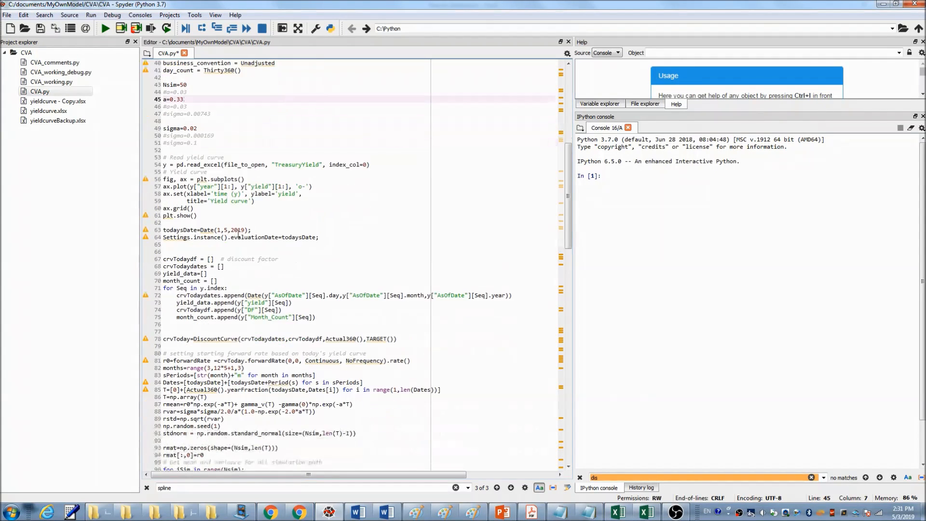
scroll("down", 3)
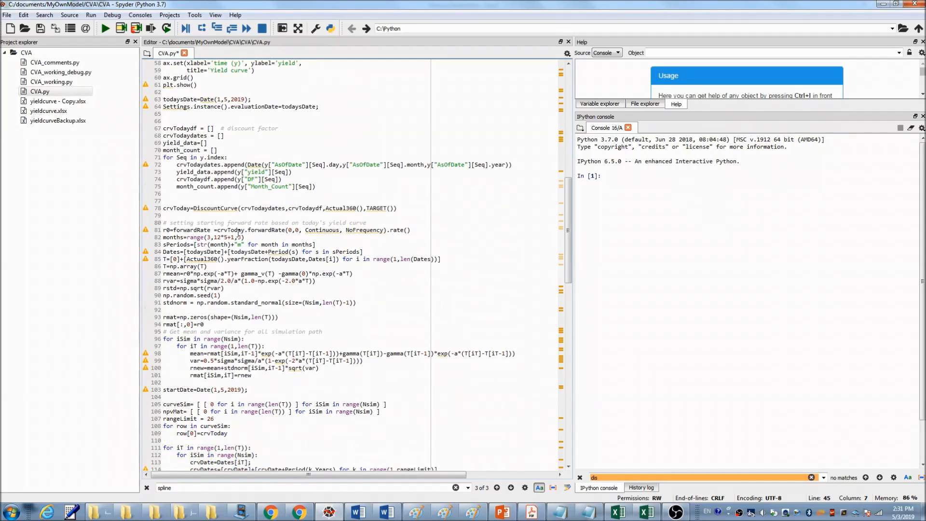
scroll("down", 3)
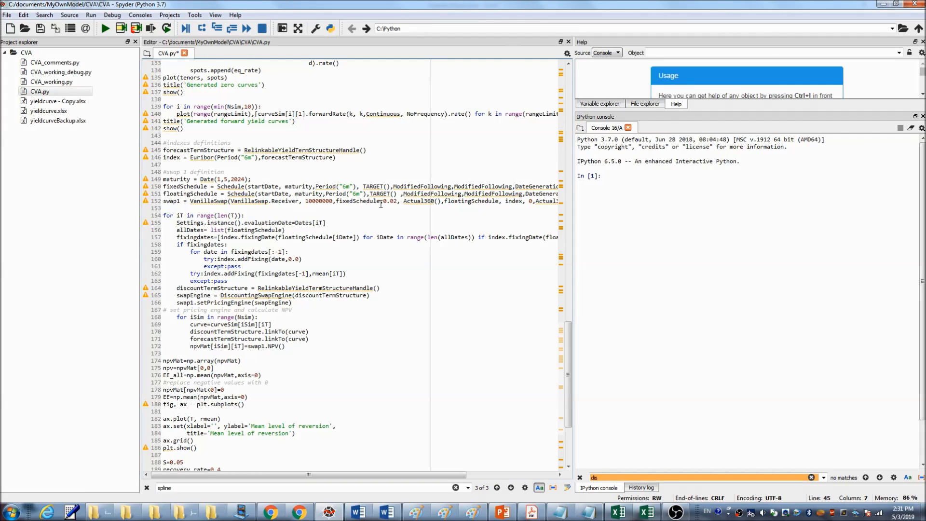
mouse_move(400, 205)
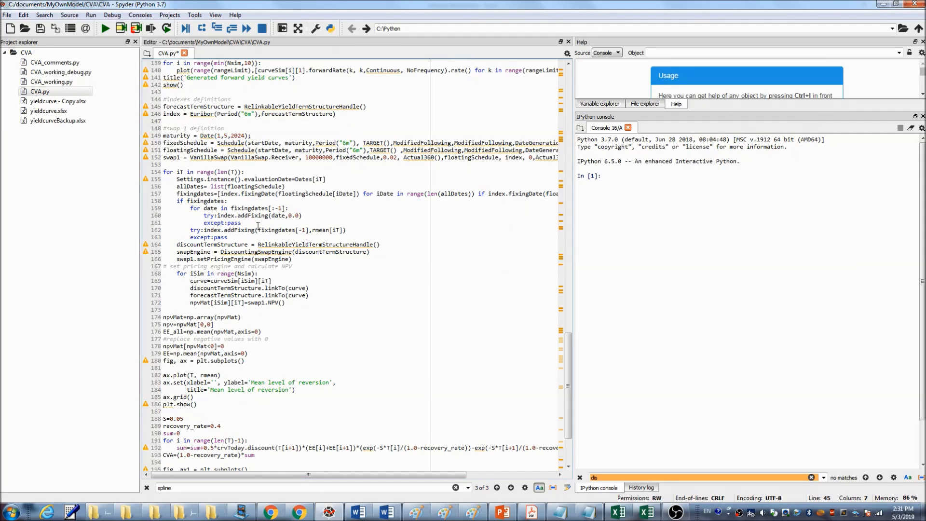
mouse_move(249, 211)
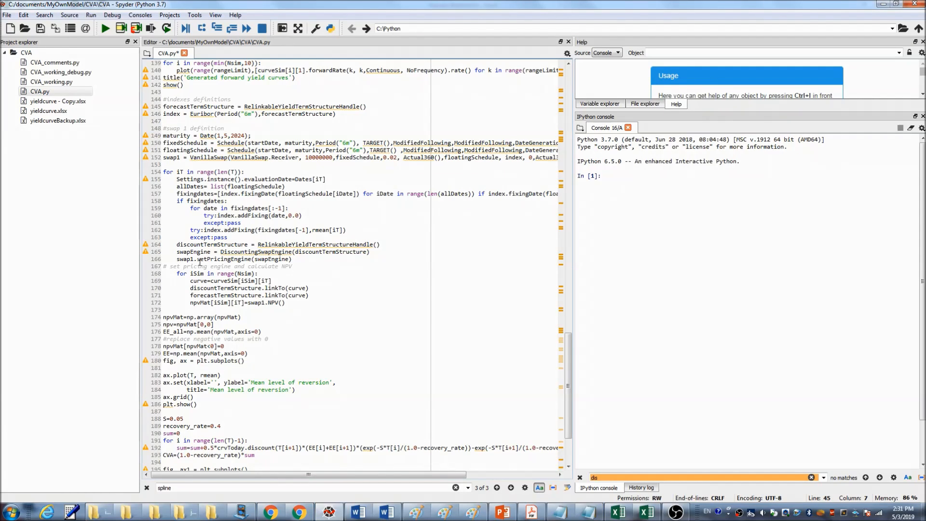
mouse_move(301, 200)
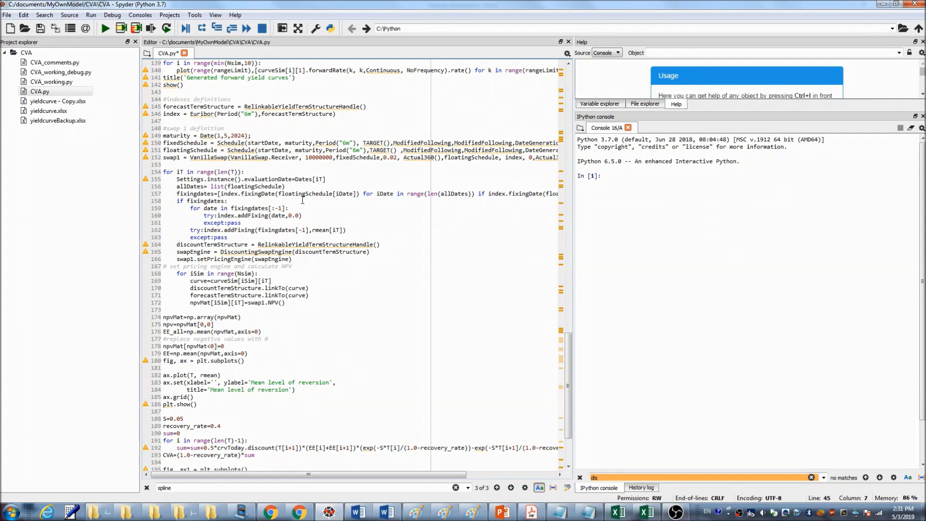
Step: Scroll CVA.py to the CVA summation loop, exposure plot and CVA print at the end
scroll("down", 3)
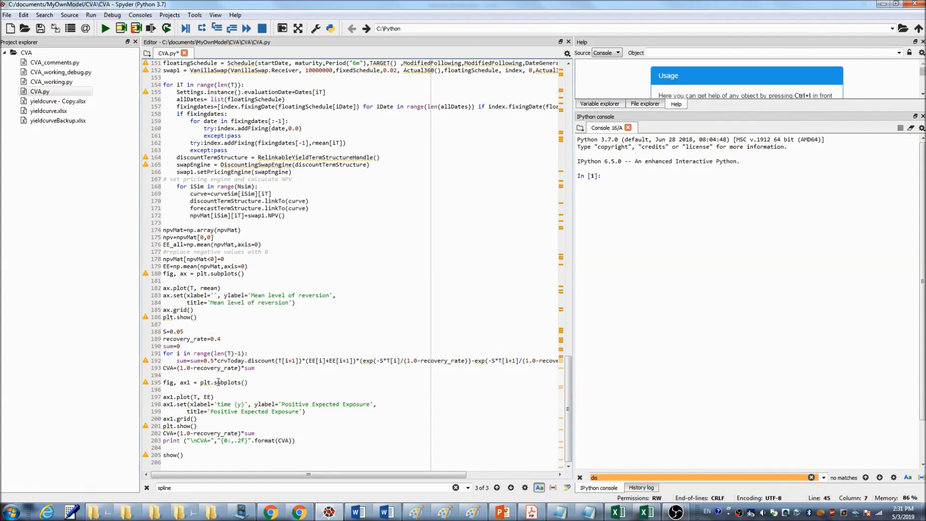
mouse_move(252, 382)
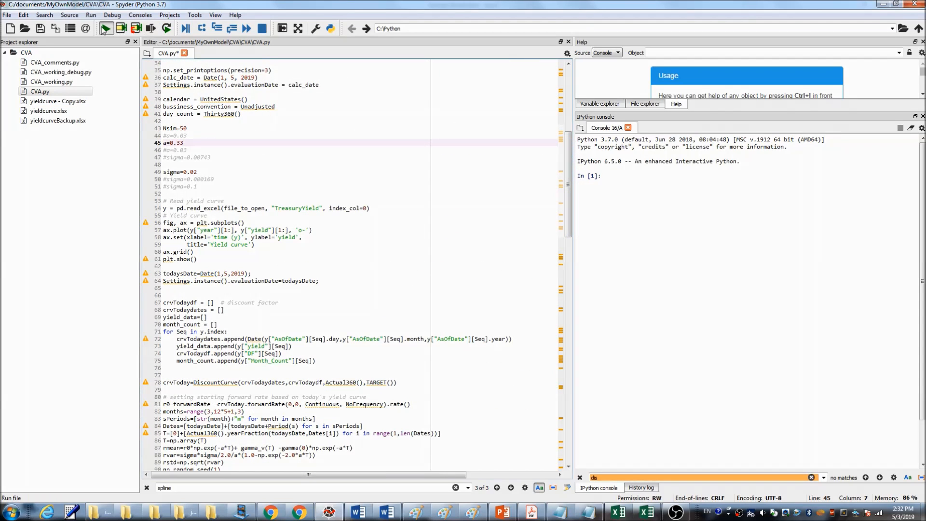
Step: Run CVA.py with Nsim 50, a 0.33, sigma 0.02 and scroll through the generated curve plots
left_click(105, 28)
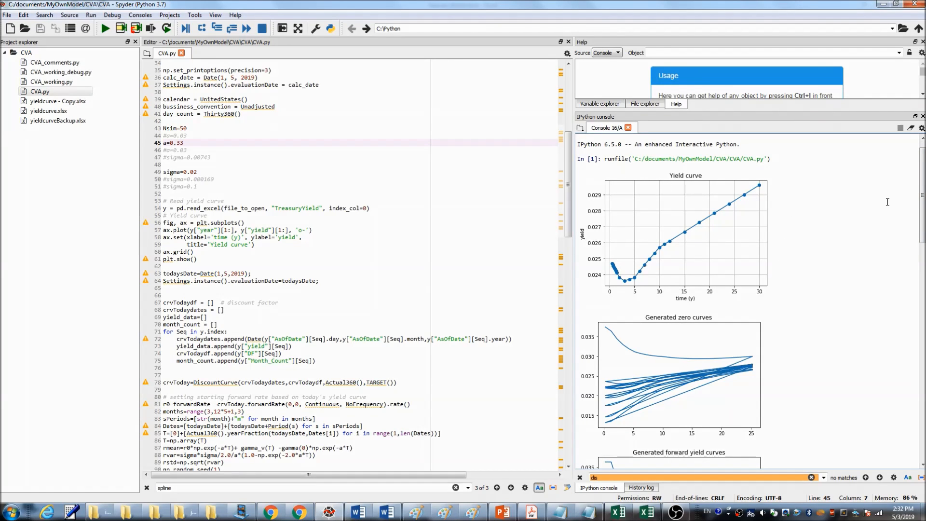
scroll("down", 3)
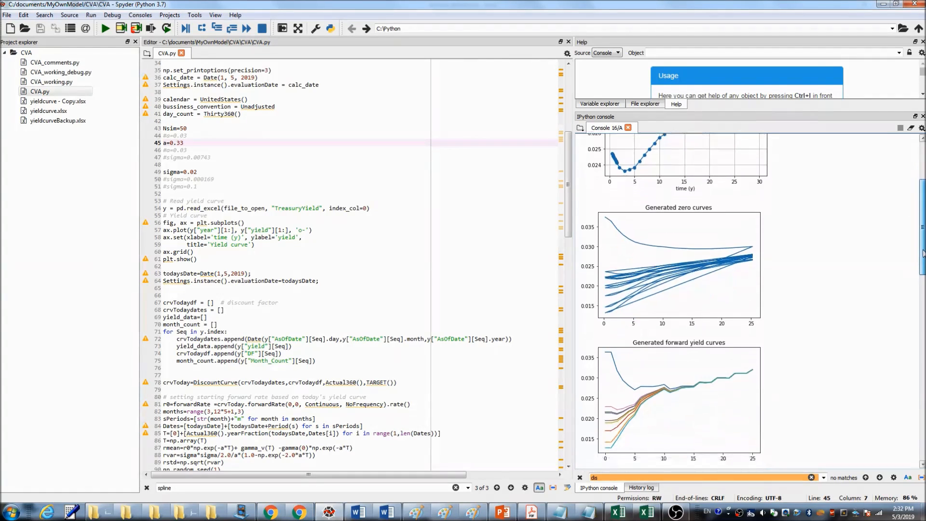
scroll("down", 3)
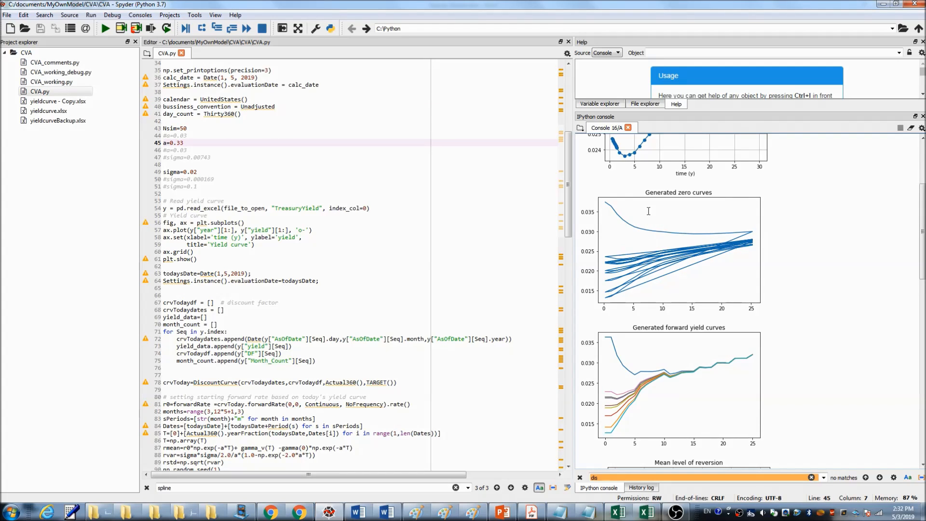
mouse_move(715, 191)
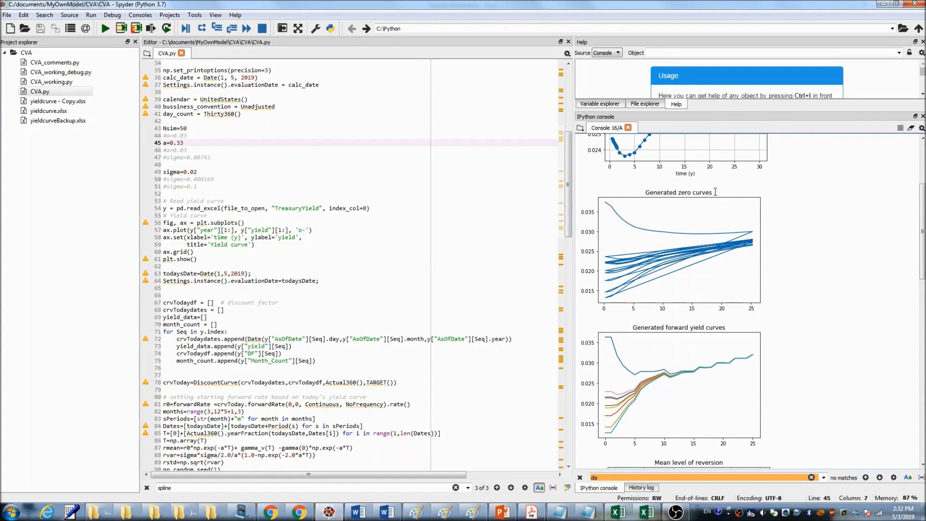
mouse_move(795, 224)
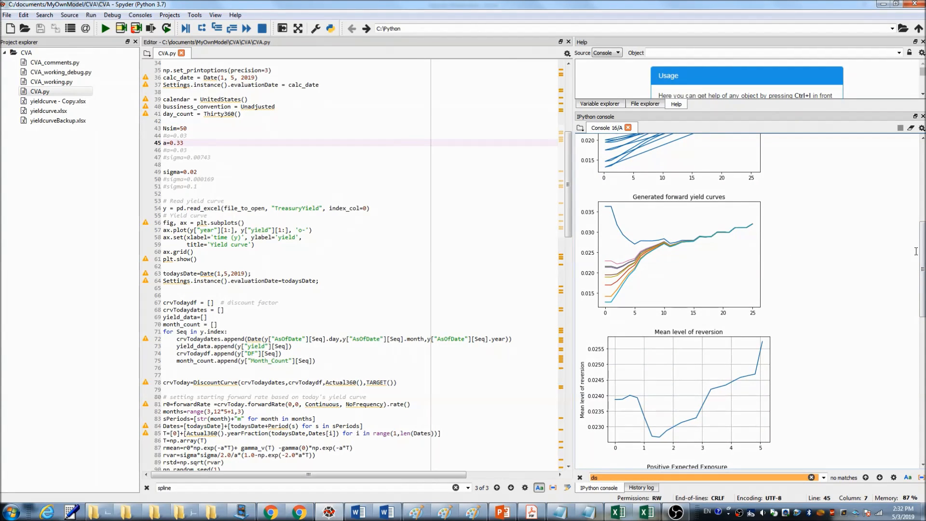
scroll("down", 3)
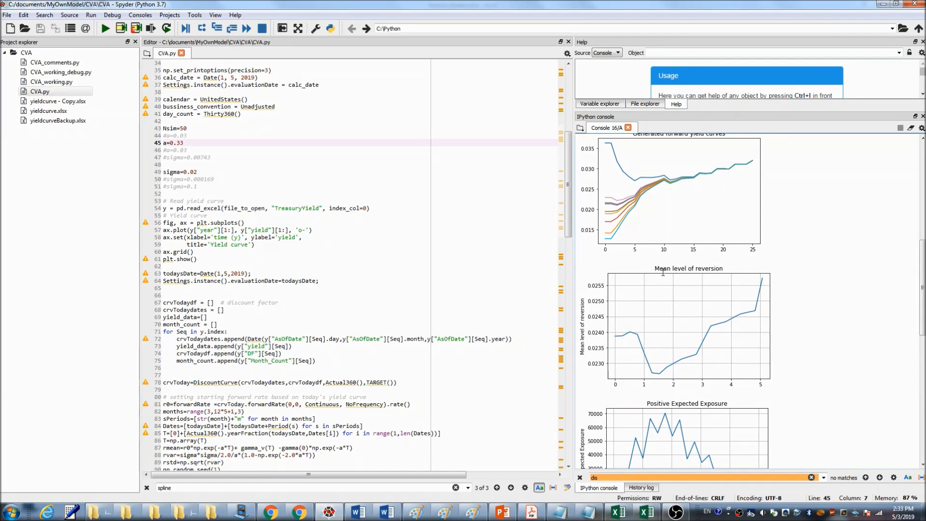
mouse_move(625, 335)
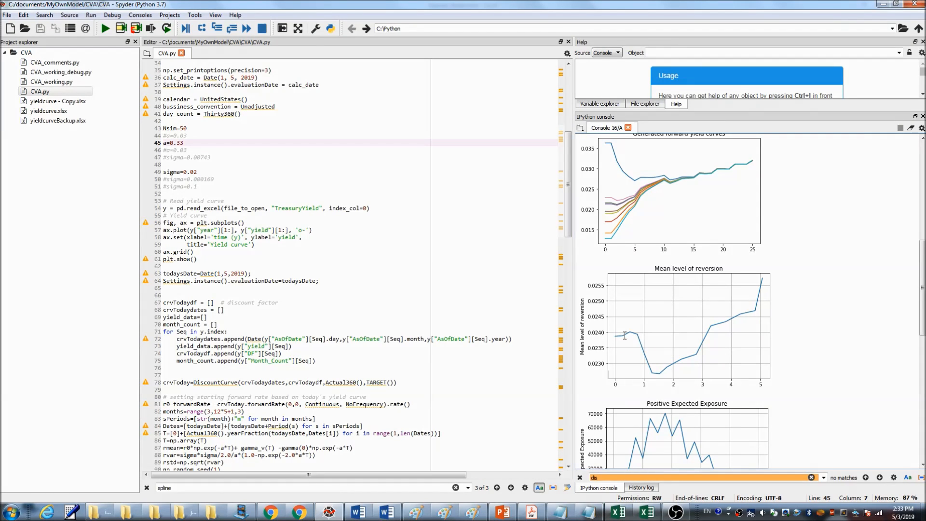
mouse_move(661, 374)
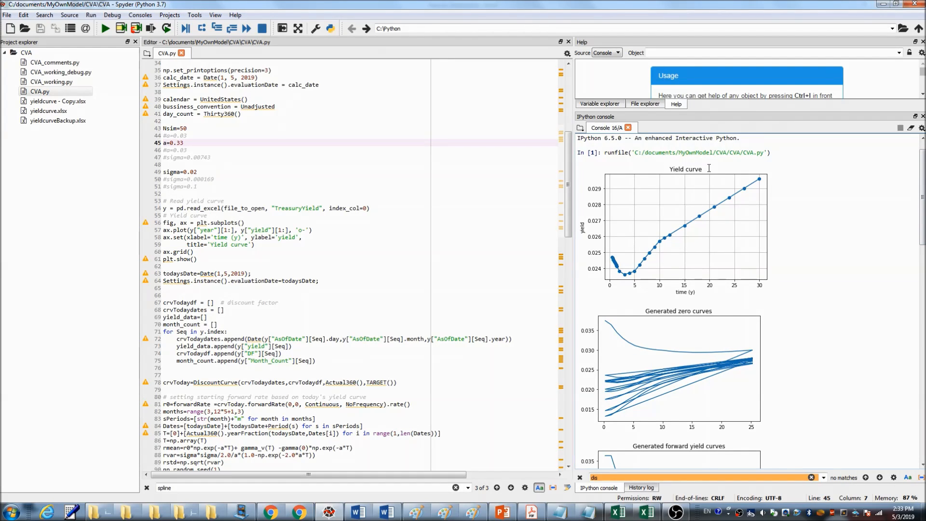
mouse_move(606, 261)
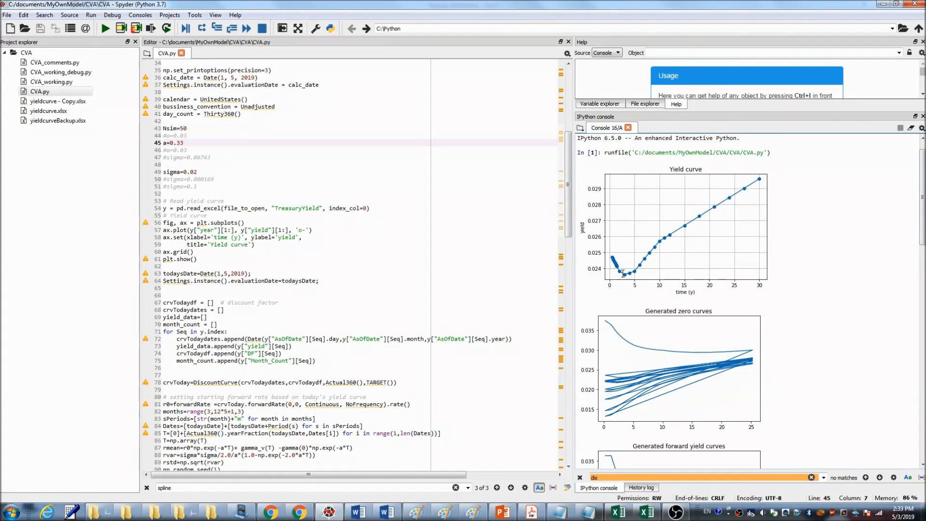
mouse_move(903, 210)
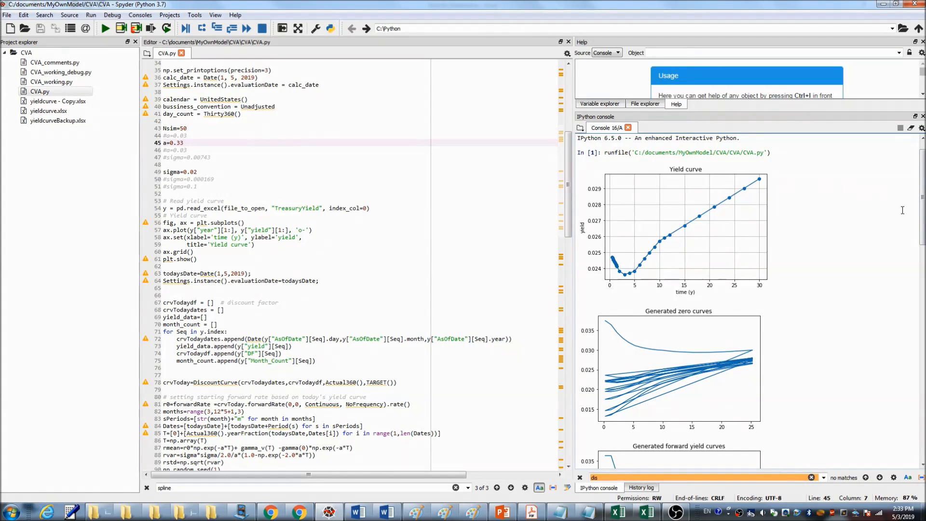
Step: Scroll the console to the Positive Expected Exposure plot and the result CVA = 6,901.12
scroll("down", 3)
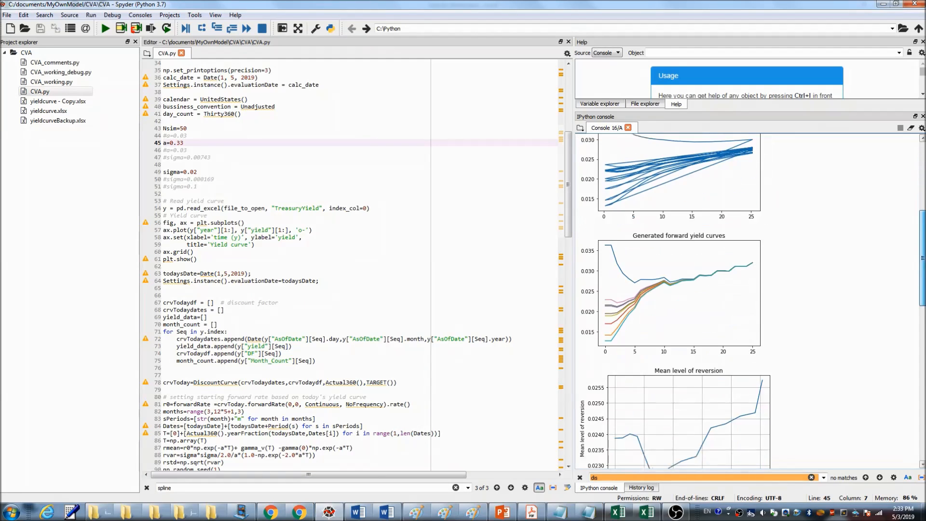
scroll("down", 3)
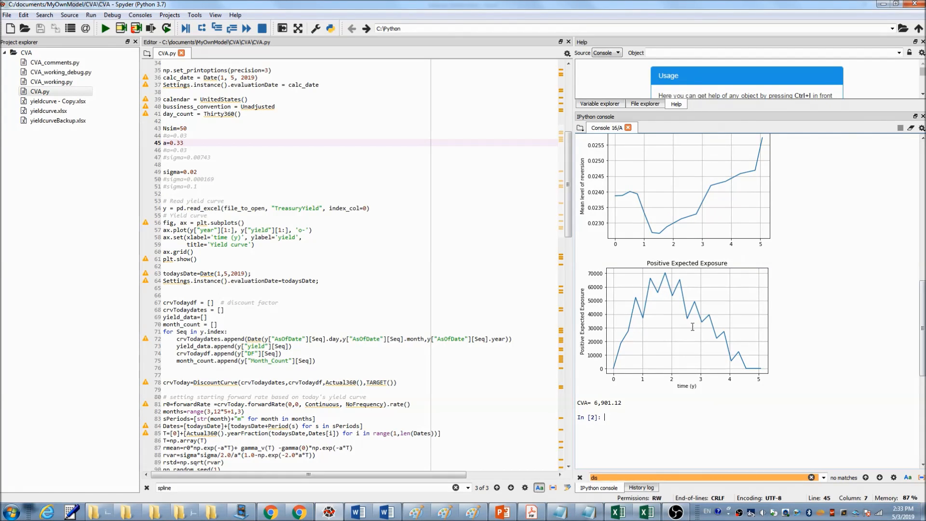
mouse_move(692, 263)
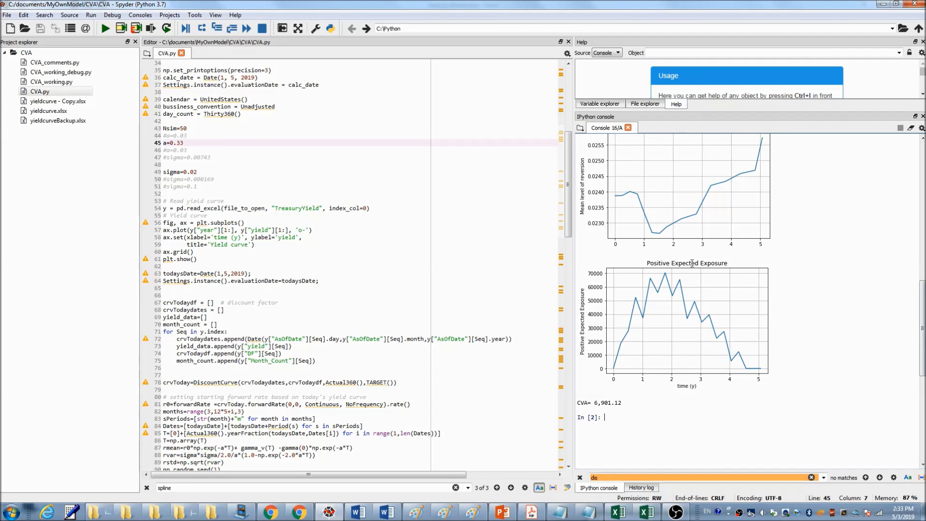
mouse_move(689, 289)
type("0")
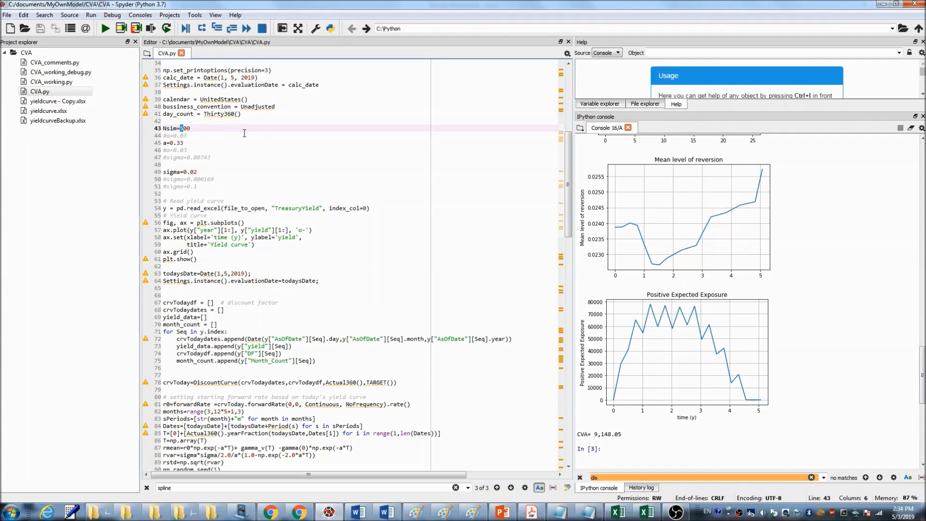
Step: Set Nsim to 1000 and rerun CVA.py, giving CVA = 9,341.99
type("1000")
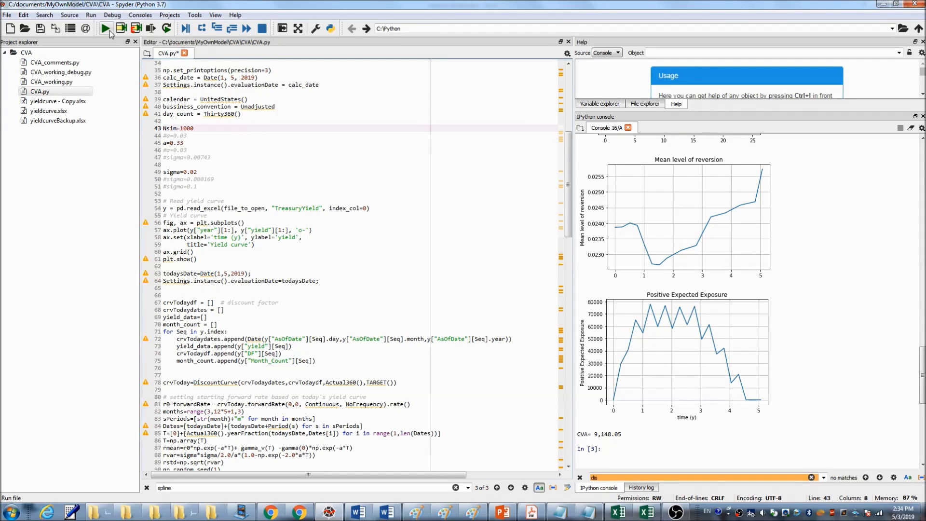
left_click(104, 28)
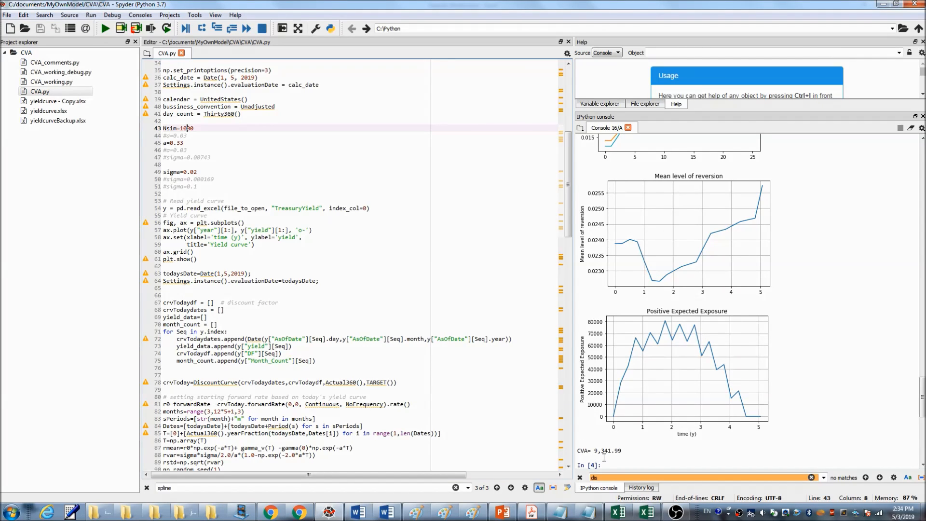
mouse_move(611, 454)
type("2")
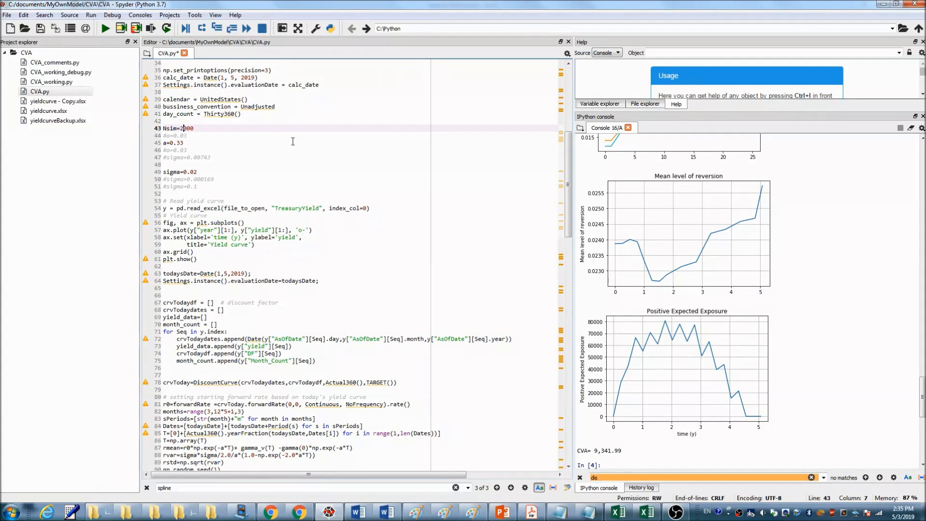
mouse_move(112, 55)
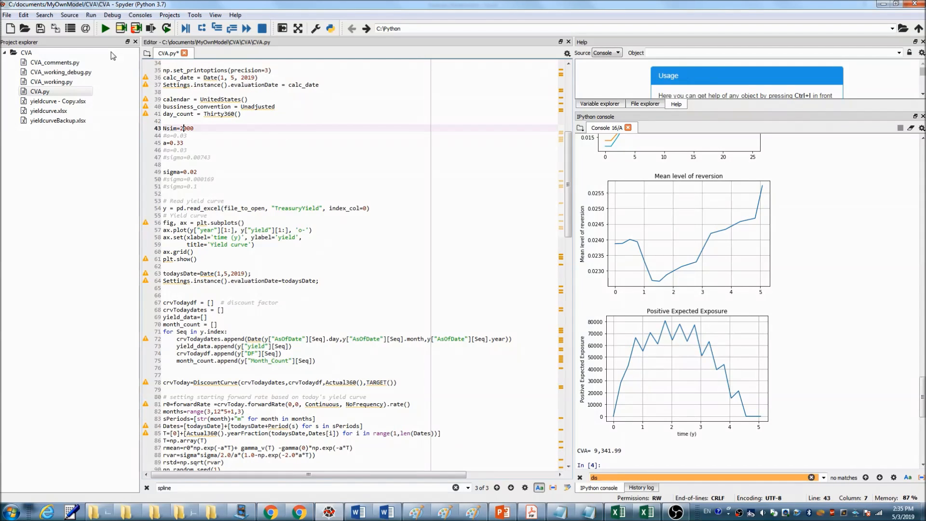
Step: Rerun CVA.py with Nsim 2000, giving CVA = 9,457.45, then select Nsim to reset it
left_click(105, 28)
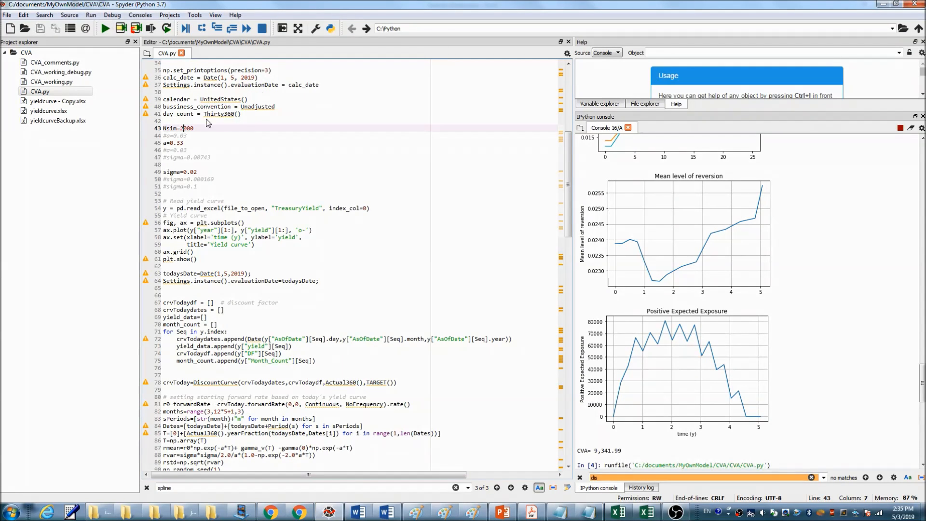
mouse_move(504, 361)
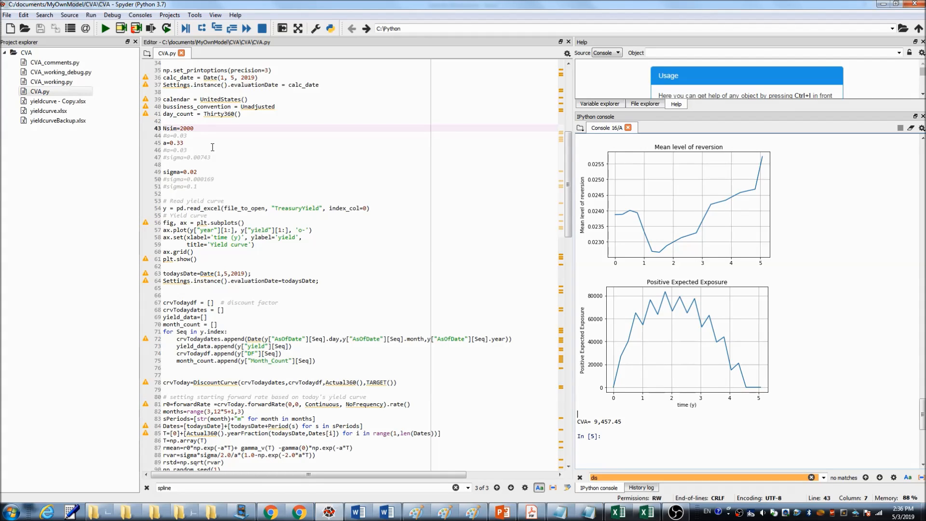
double_click(183, 128)
type("5")
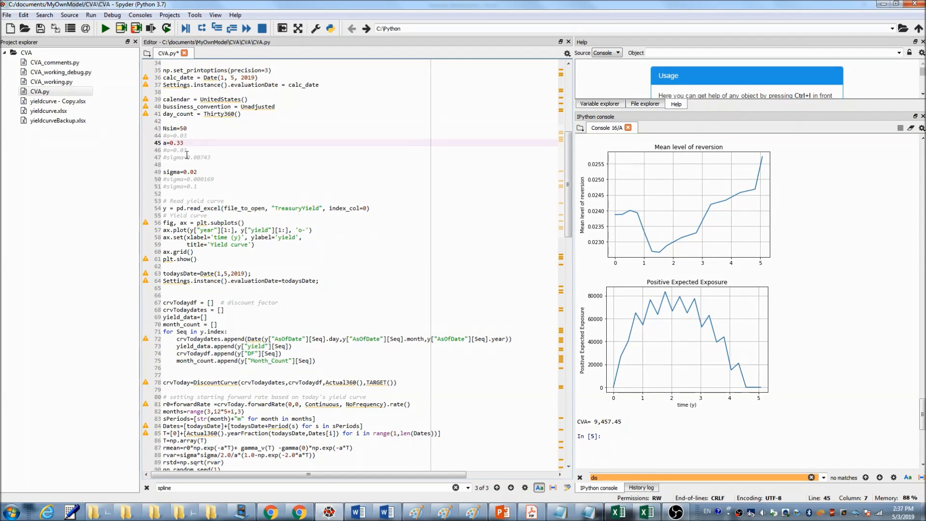
Step: Set reversion speed a to 0.03 with Nsim 50 and rerun, giving CVA = 19,098.82
left_click(188, 157)
type("0")
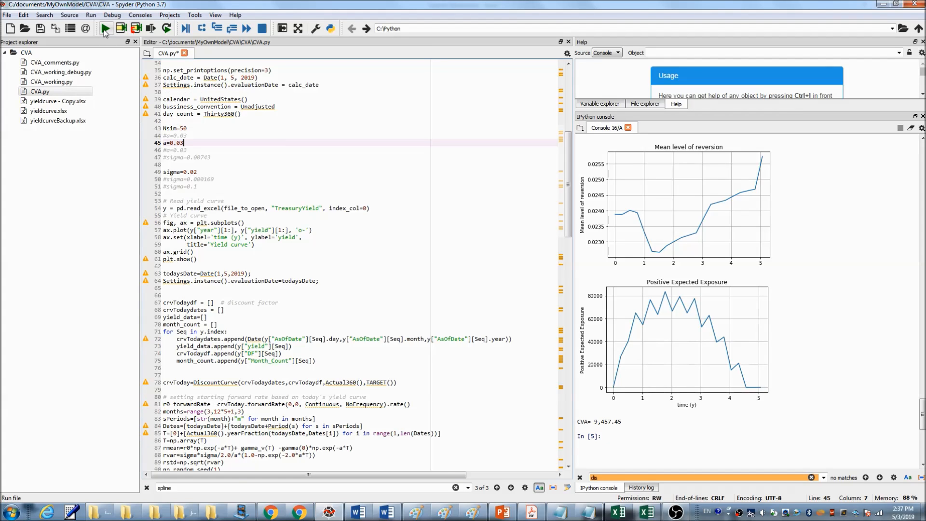
left_click(105, 28)
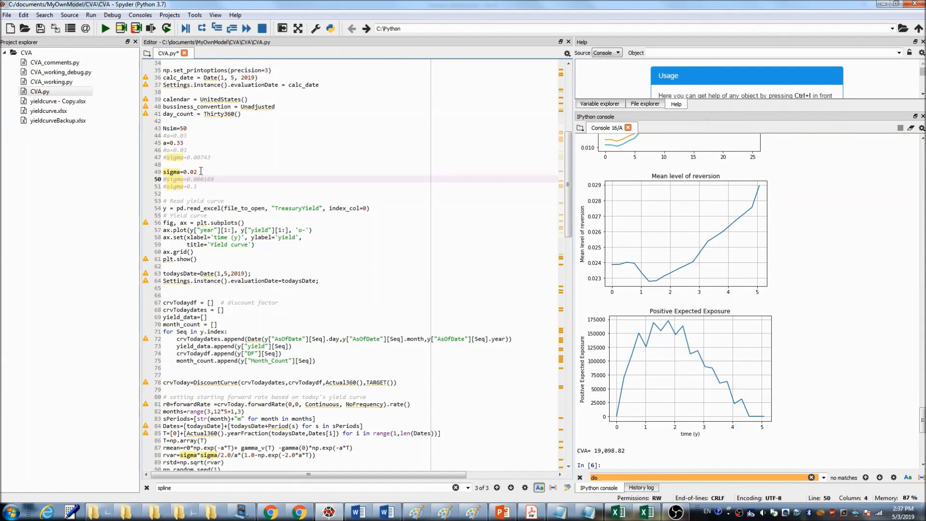
Step: Rerun CVA.py with sigma 0.01, then sigma 0.005, bringing CVA down to 149.29
left_click(195, 172)
type("1")
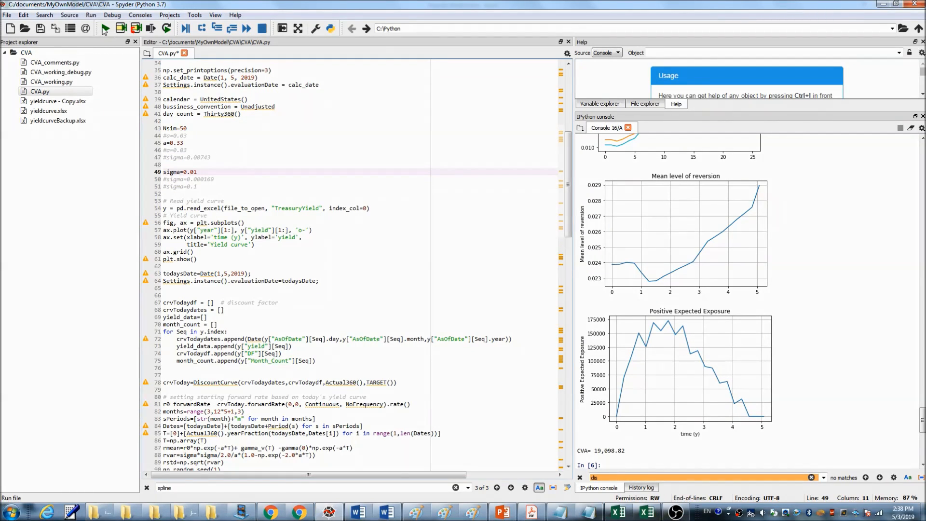
left_click(104, 28)
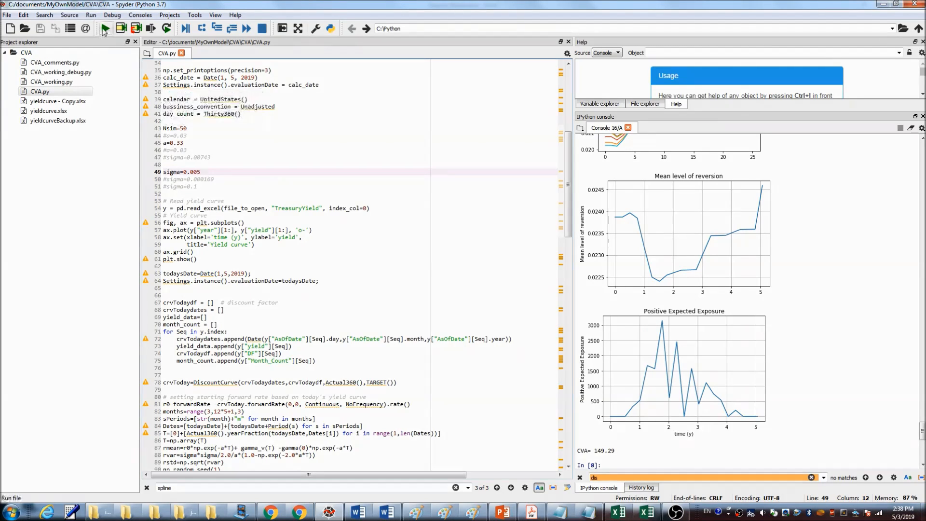
left_click(104, 28)
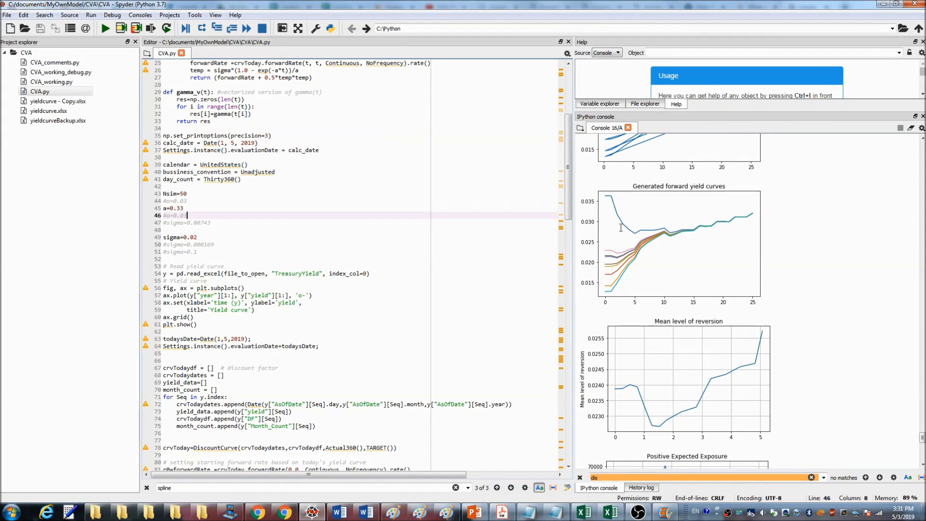
mouse_move(635, 227)
type("0")
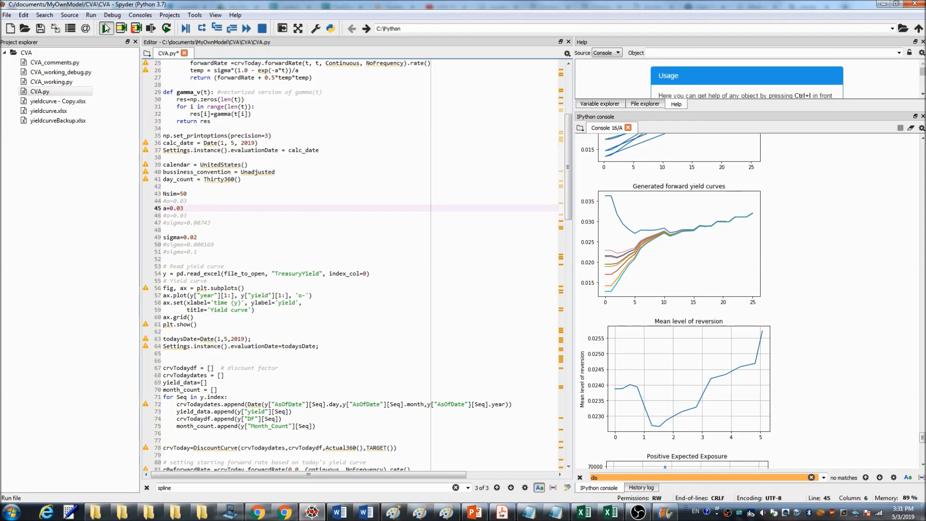
Step: Rerun CVA.py with a 0.03 and sigma 0.02 to produce new zero and forward curves
left_click(106, 28)
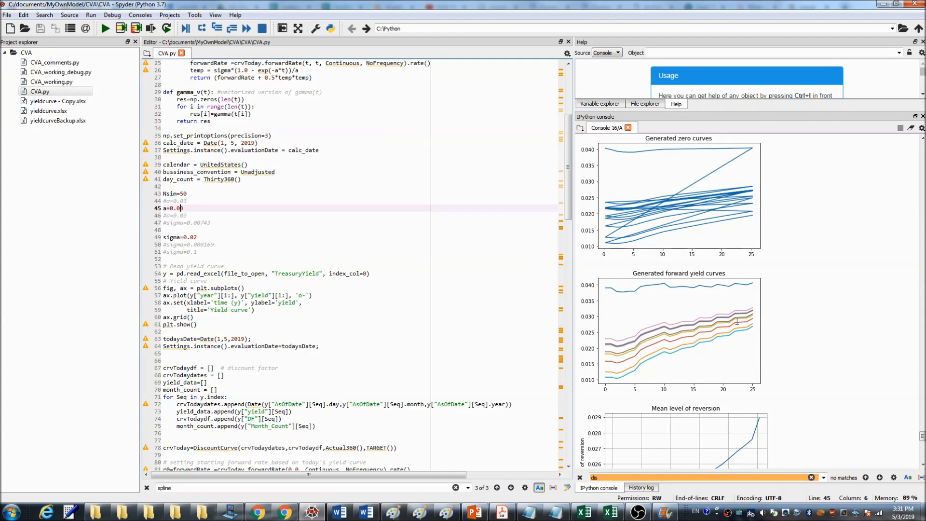
mouse_move(759, 287)
type("33")
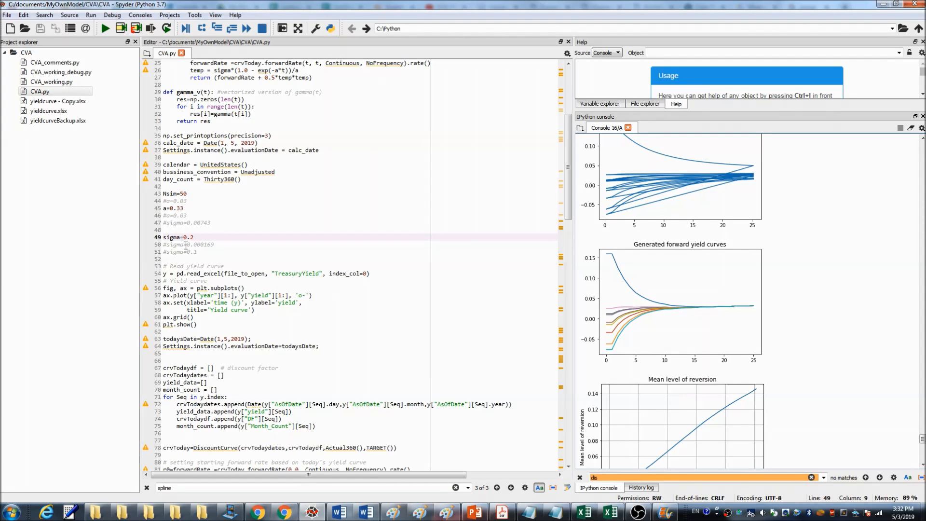
mouse_move(585, 272)
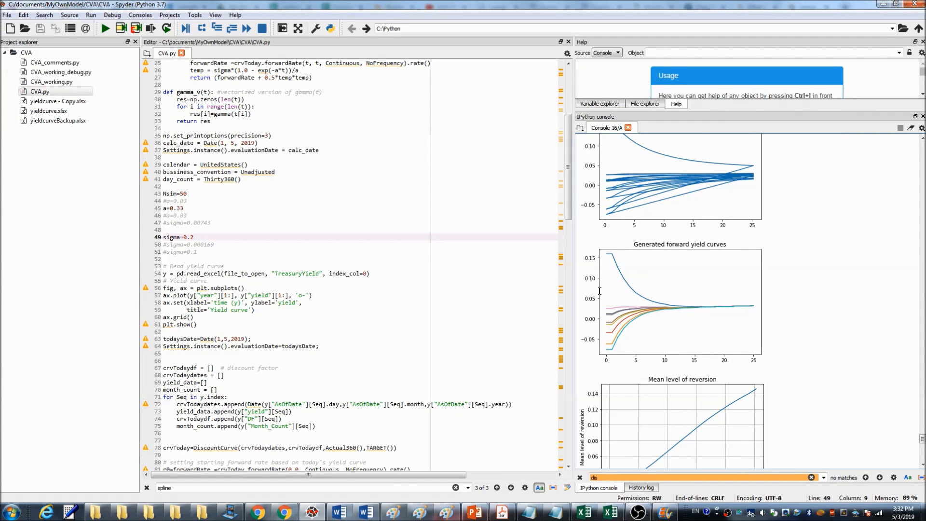
mouse_move(632, 272)
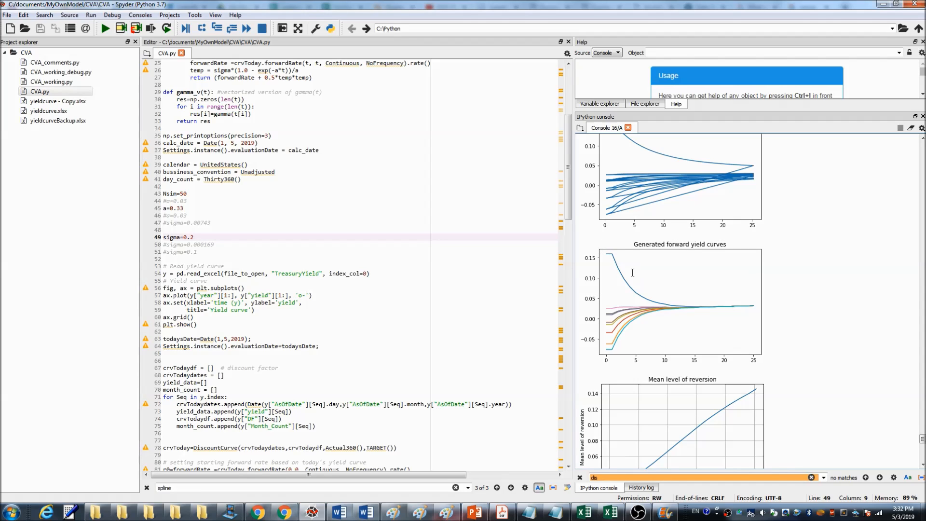
mouse_move(683, 319)
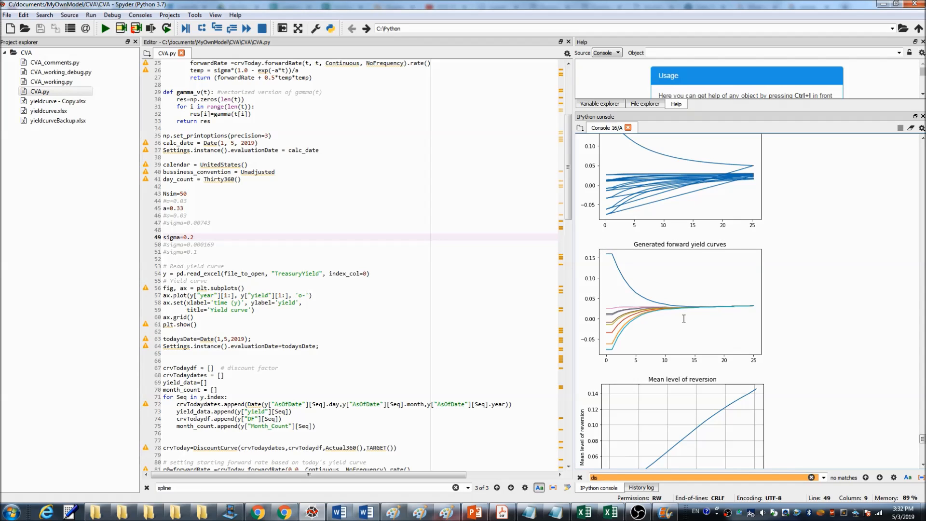
mouse_move(682, 309)
type("0")
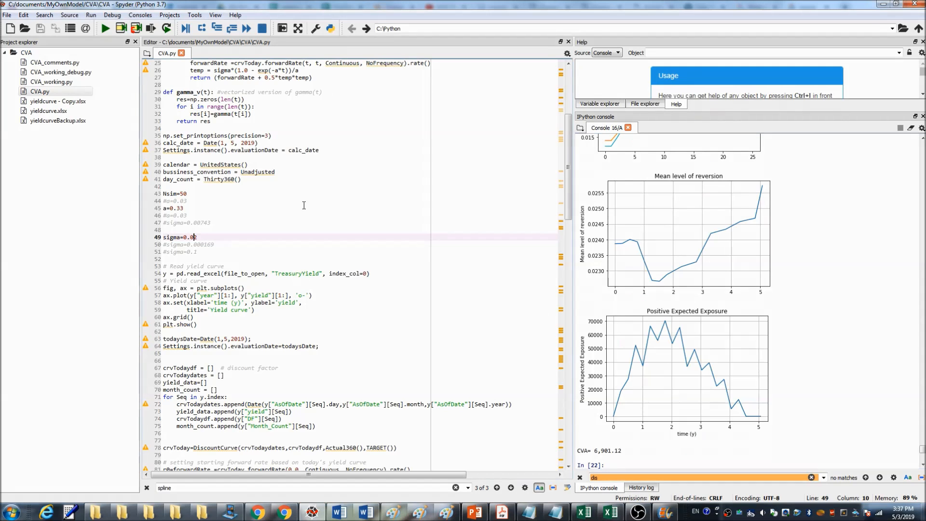
mouse_move(259, 270)
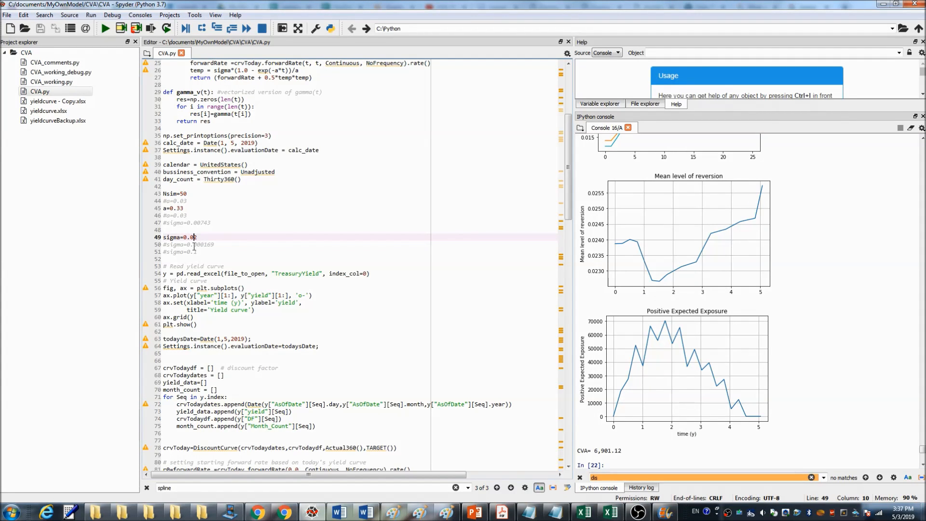
Step: Change sigma to 0.001 on line 49 and rerun CVA.py
type("2")
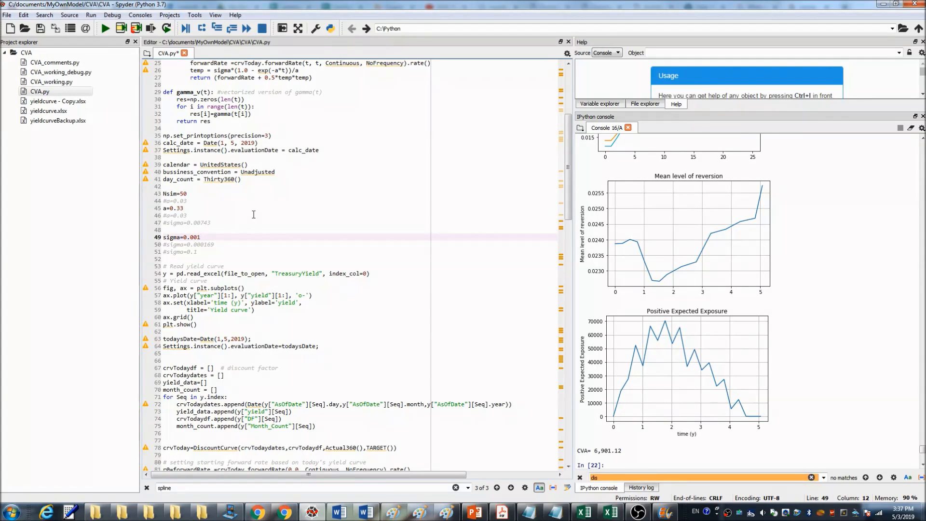
mouse_move(105, 28)
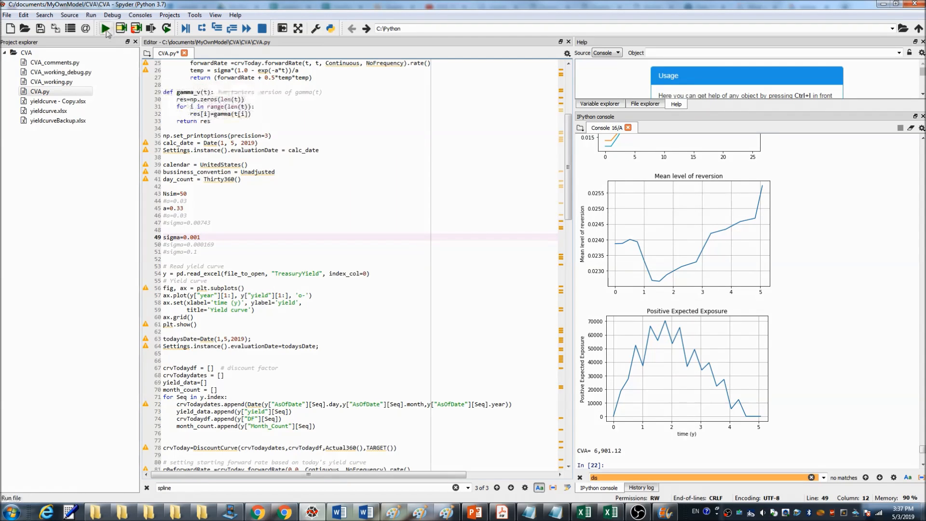
left_click(105, 28)
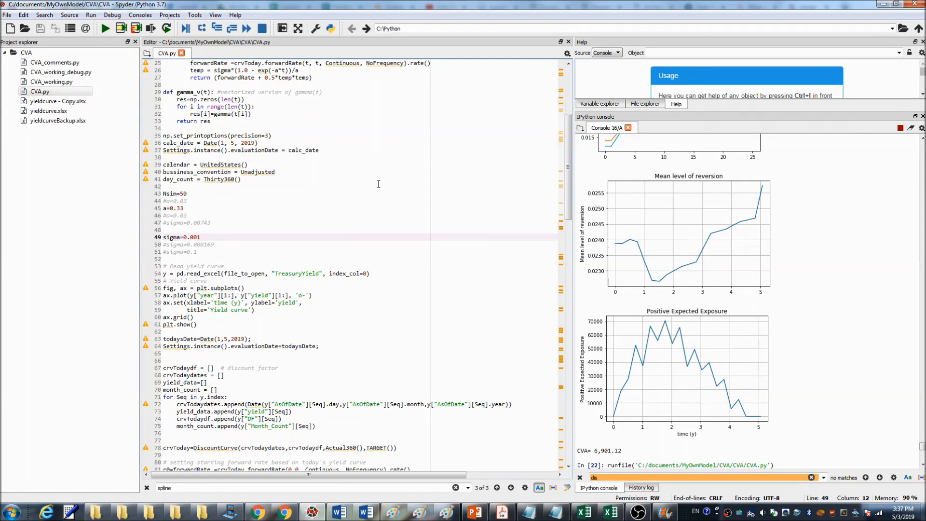
left_click(106, 28)
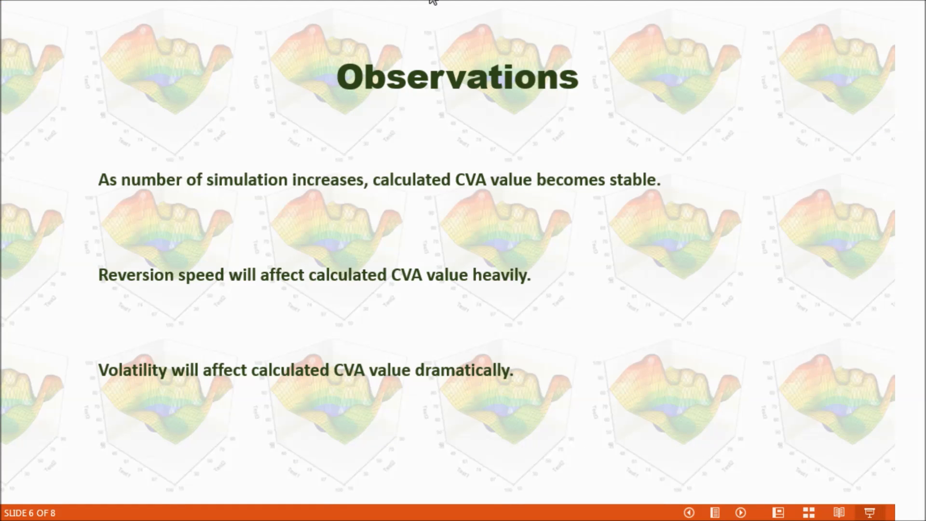
mouse_move(394, 225)
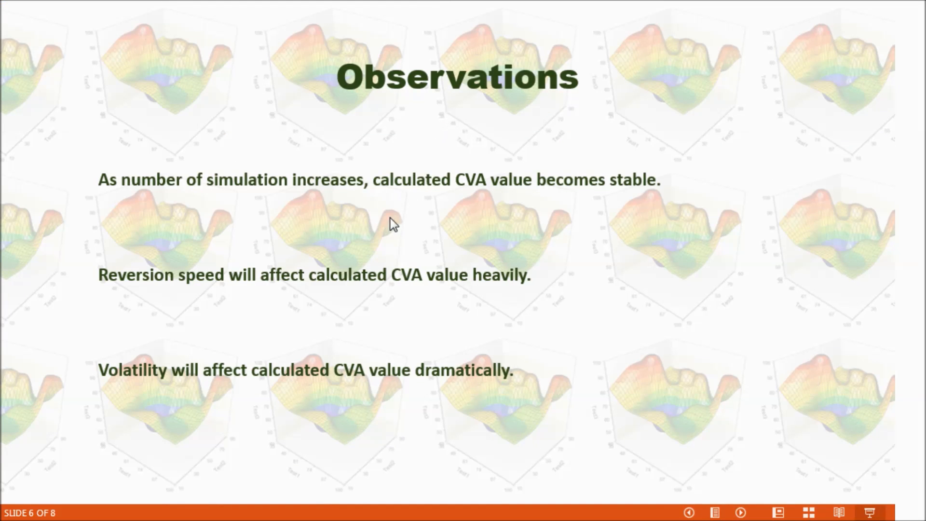
mouse_move(447, 211)
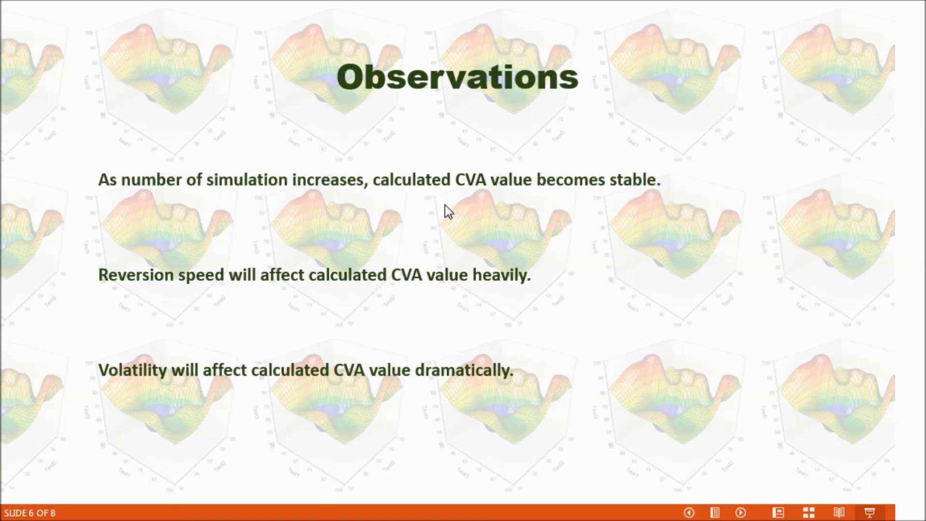
mouse_move(103, 299)
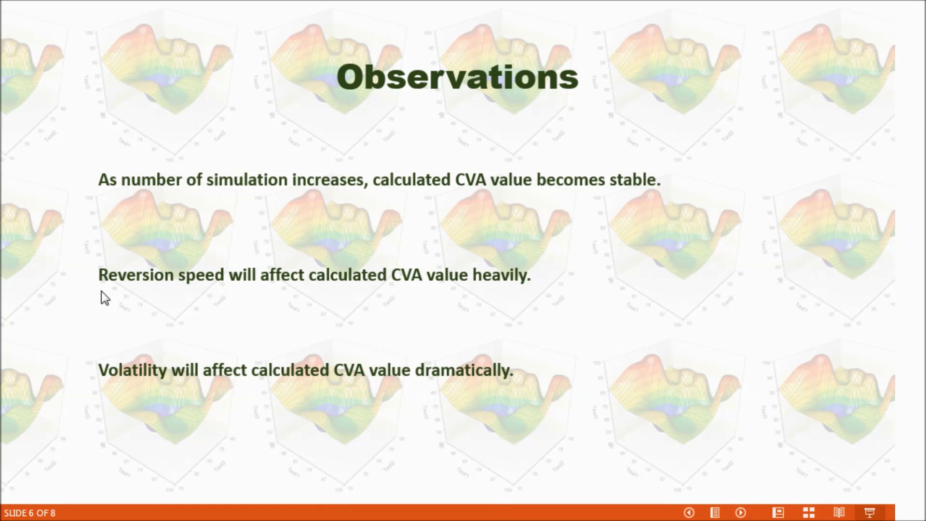
mouse_move(319, 300)
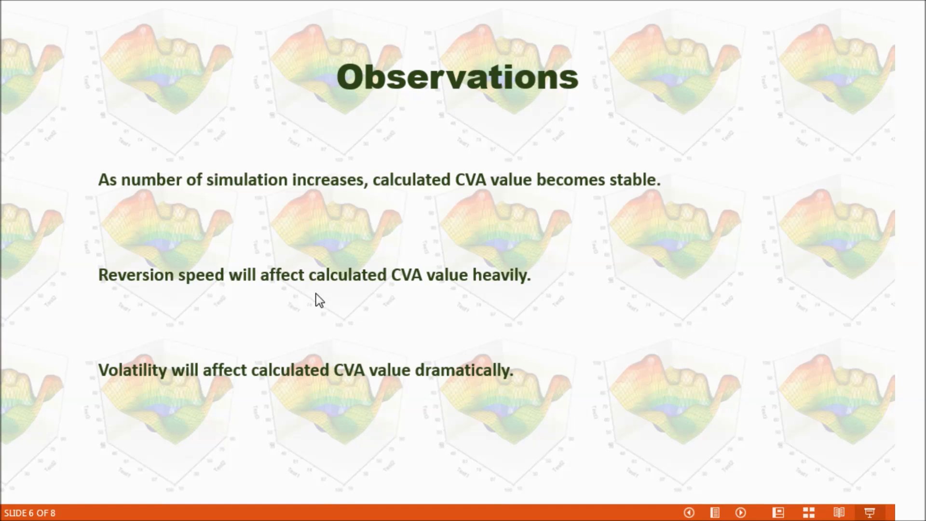
mouse_move(485, 301)
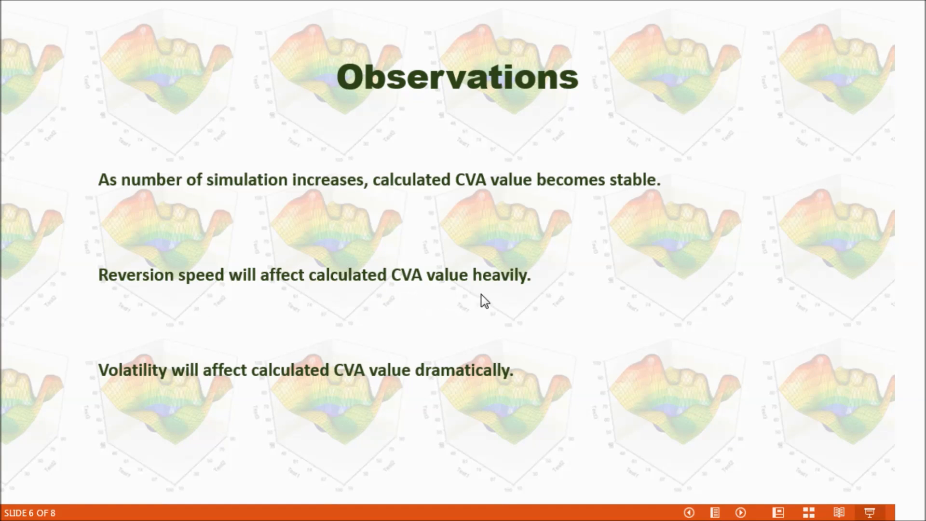
mouse_move(617, 416)
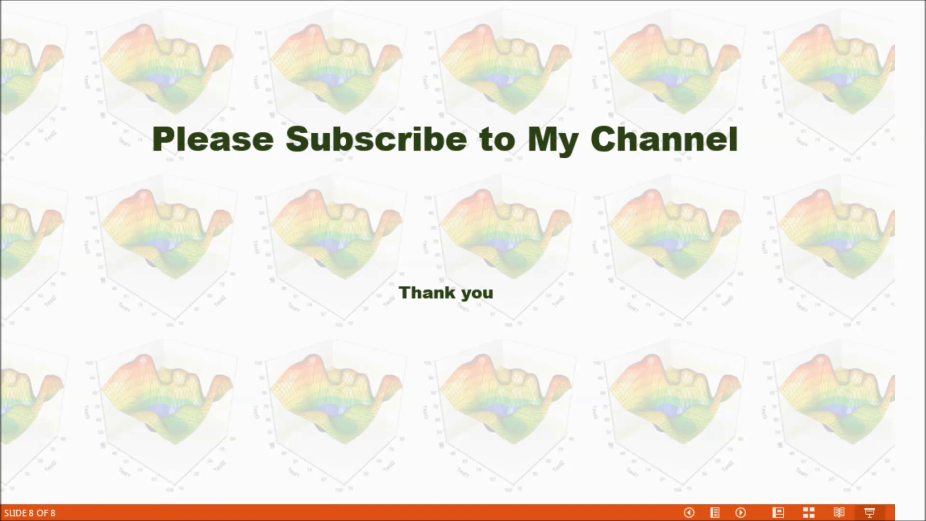
mouse_move(657, 303)
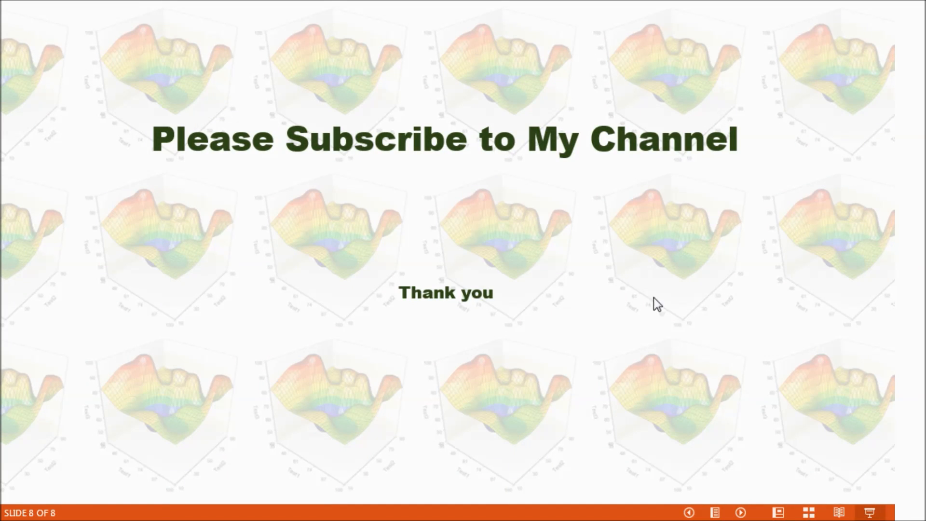